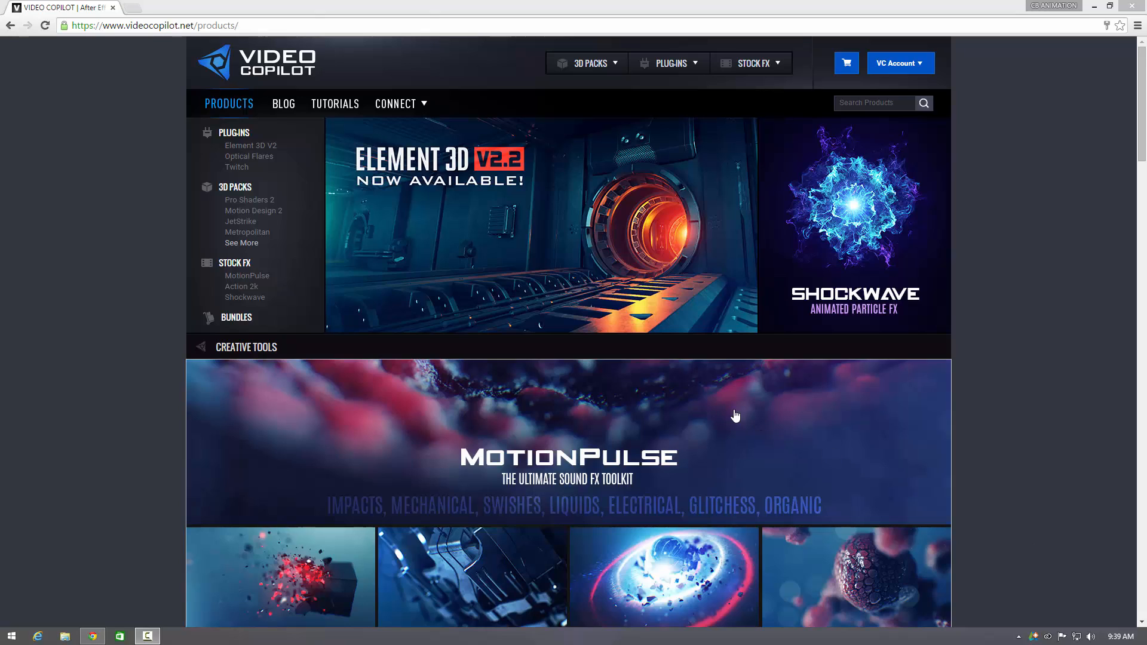
mouse_move(638, 311)
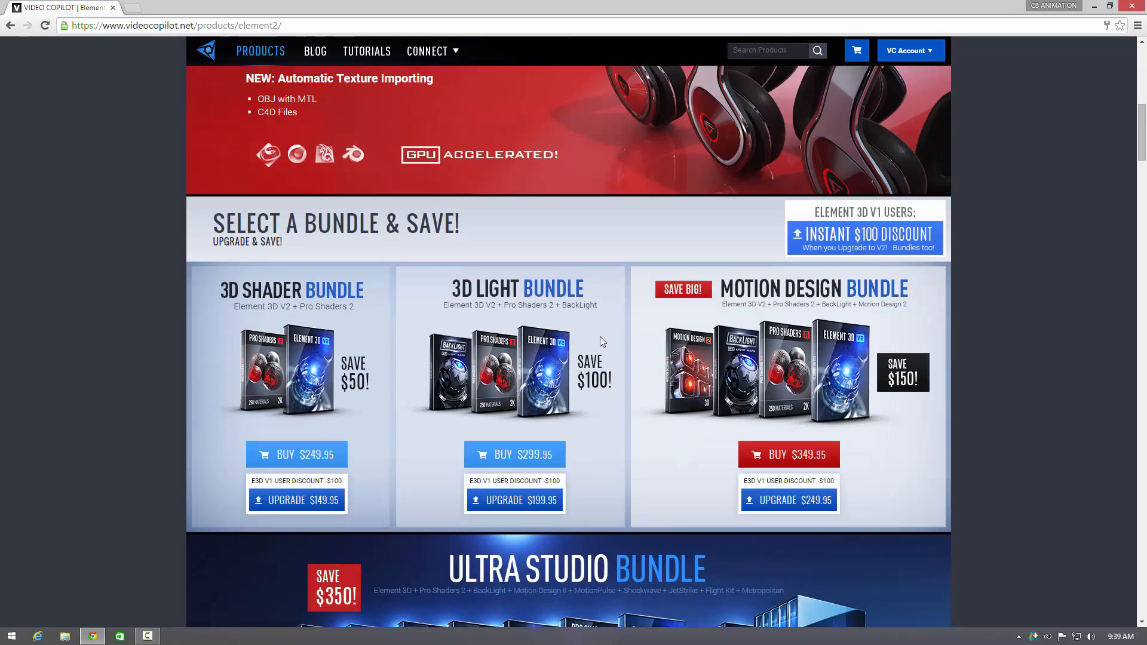
- Scroll through the Element 3D V2 page's bundles, features and specifications, then back up
scroll(down, 3)
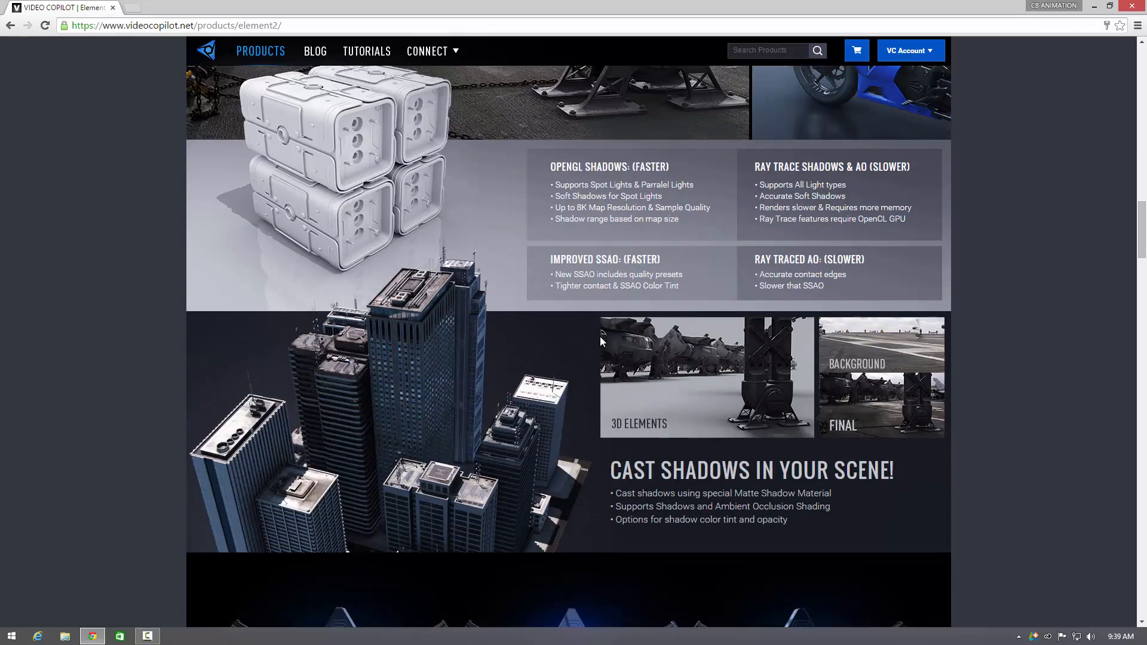
scroll(down, 3)
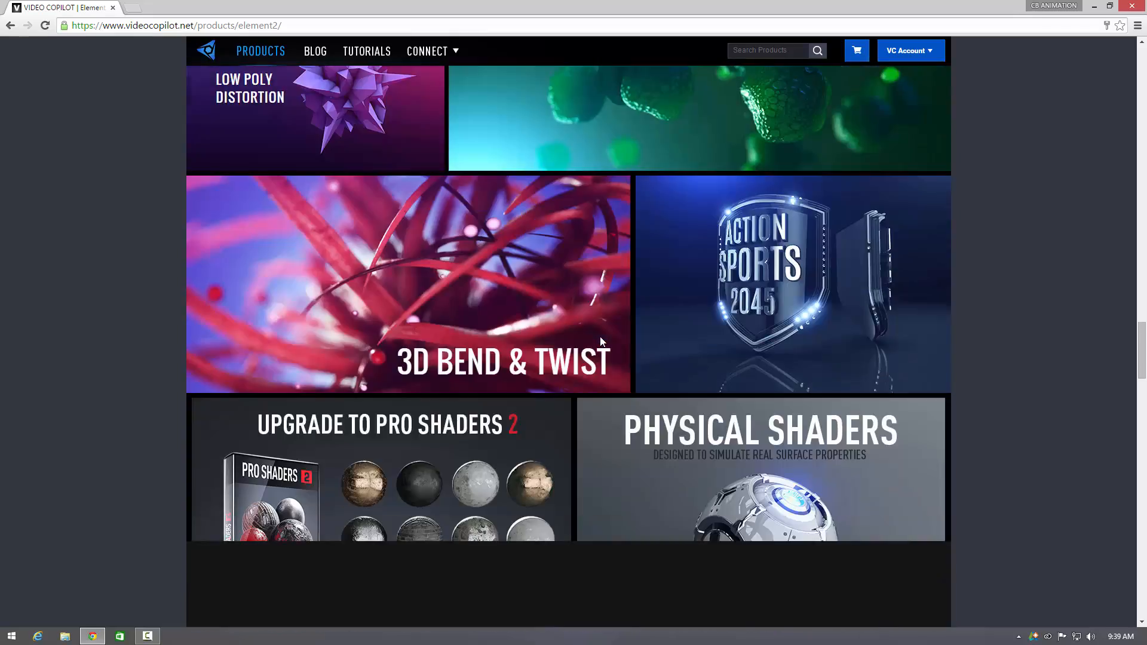
scroll(down, 3)
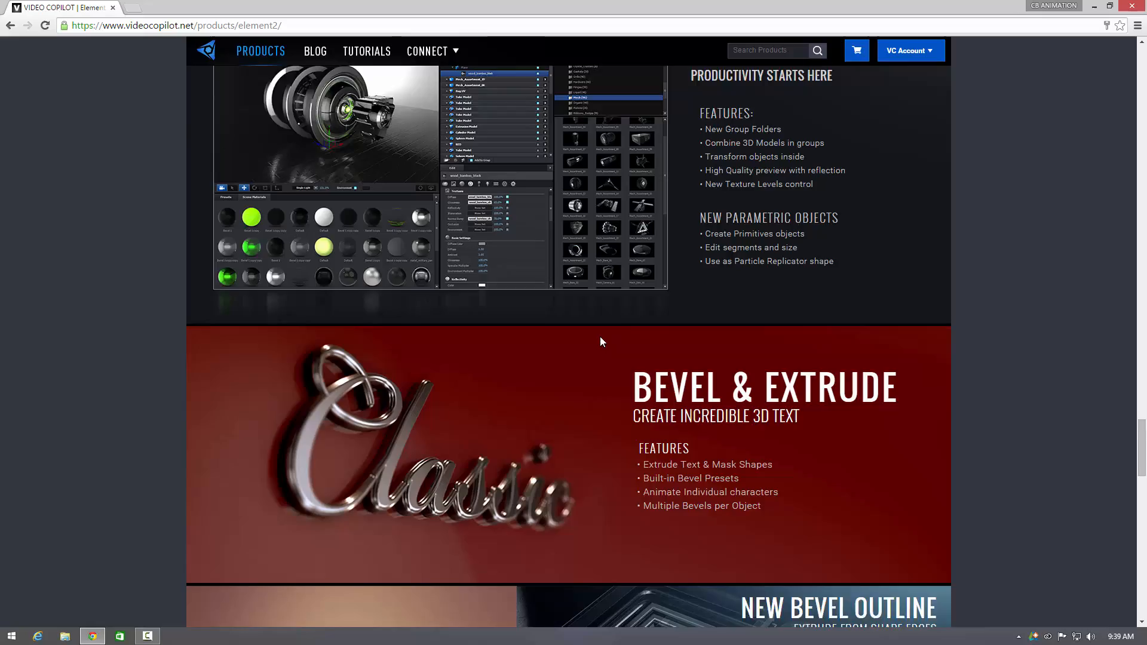
scroll(down, 3)
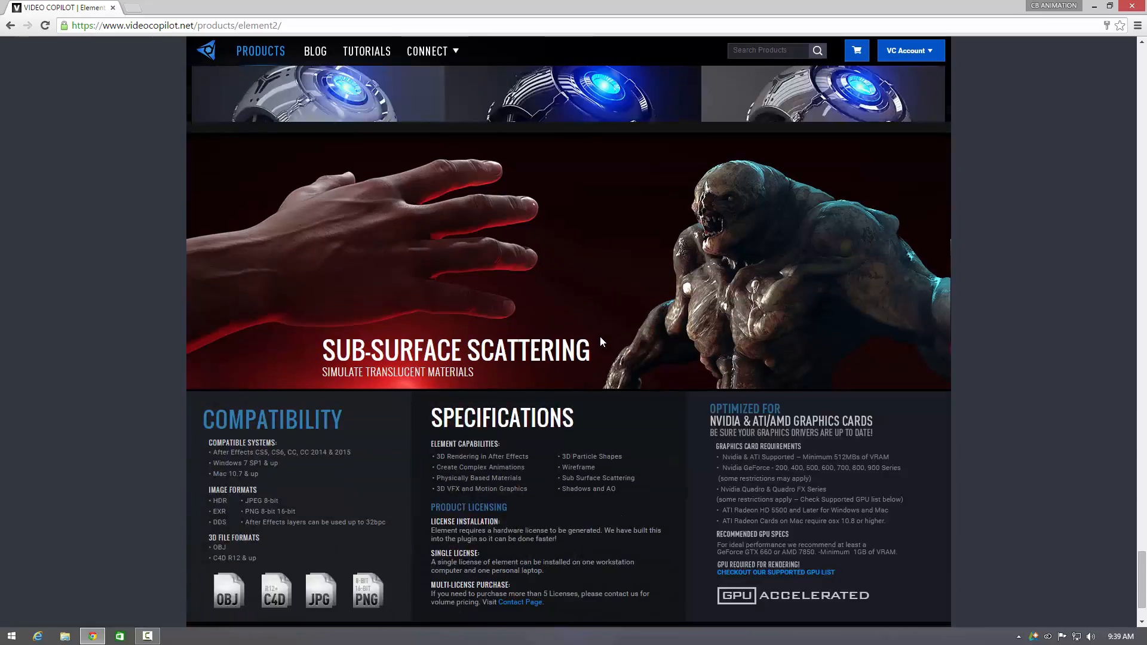
scroll(down, 3)
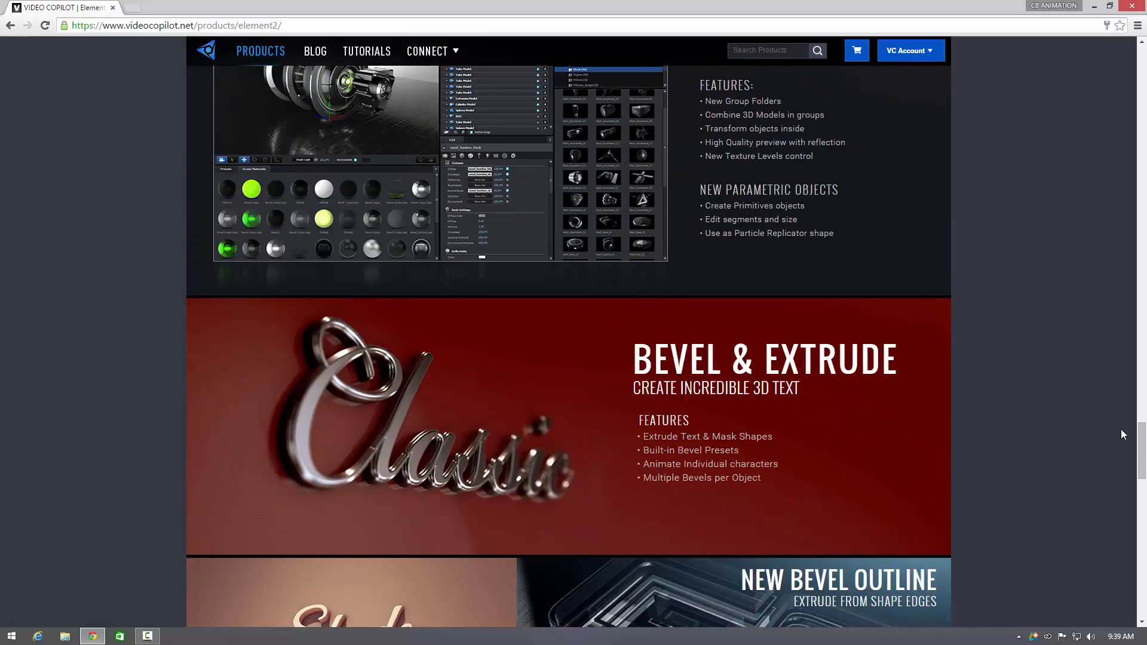
scroll(up, 3)
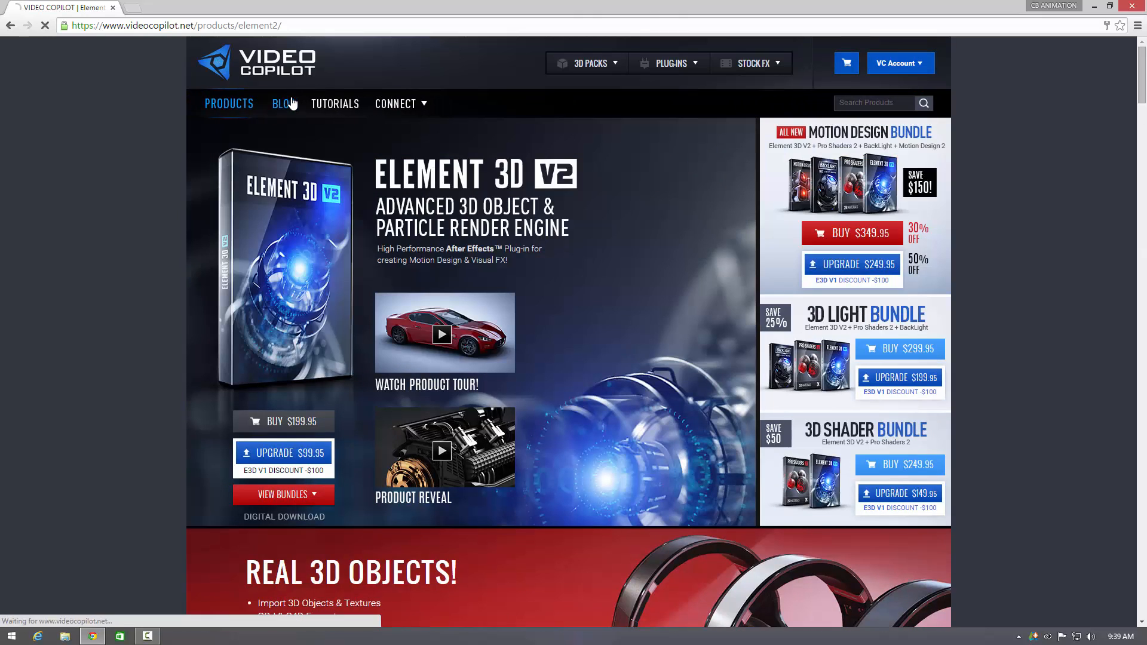
- Go to the Video Copilot blog and scroll to the Element 3D V2.2 Top Features list
click(284, 103)
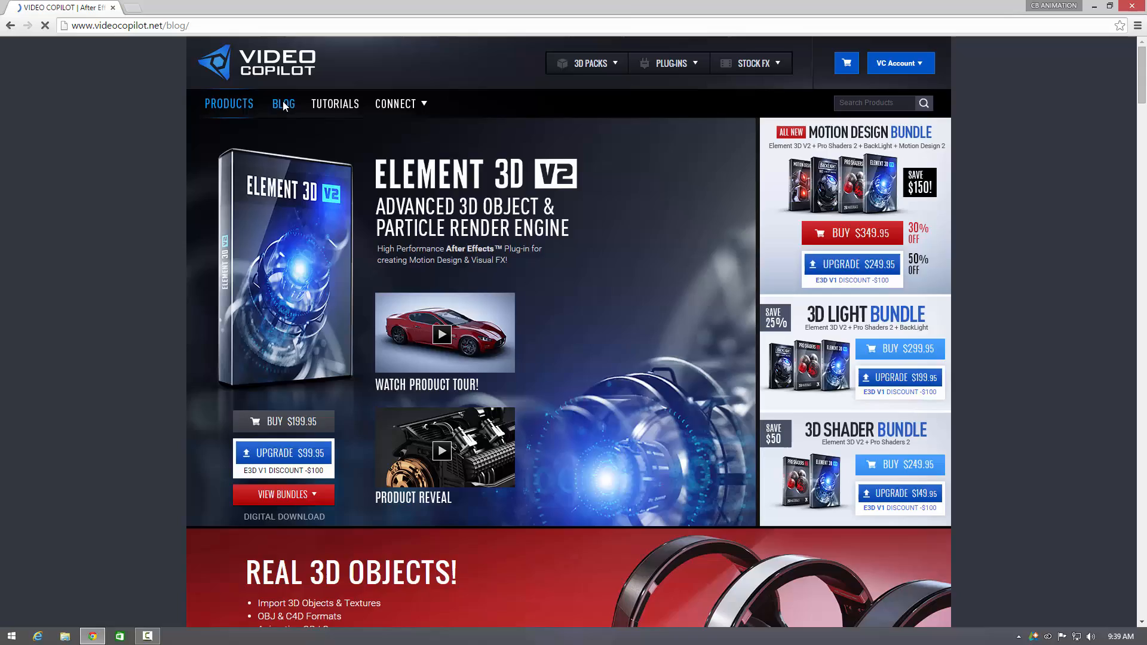
click(283, 103)
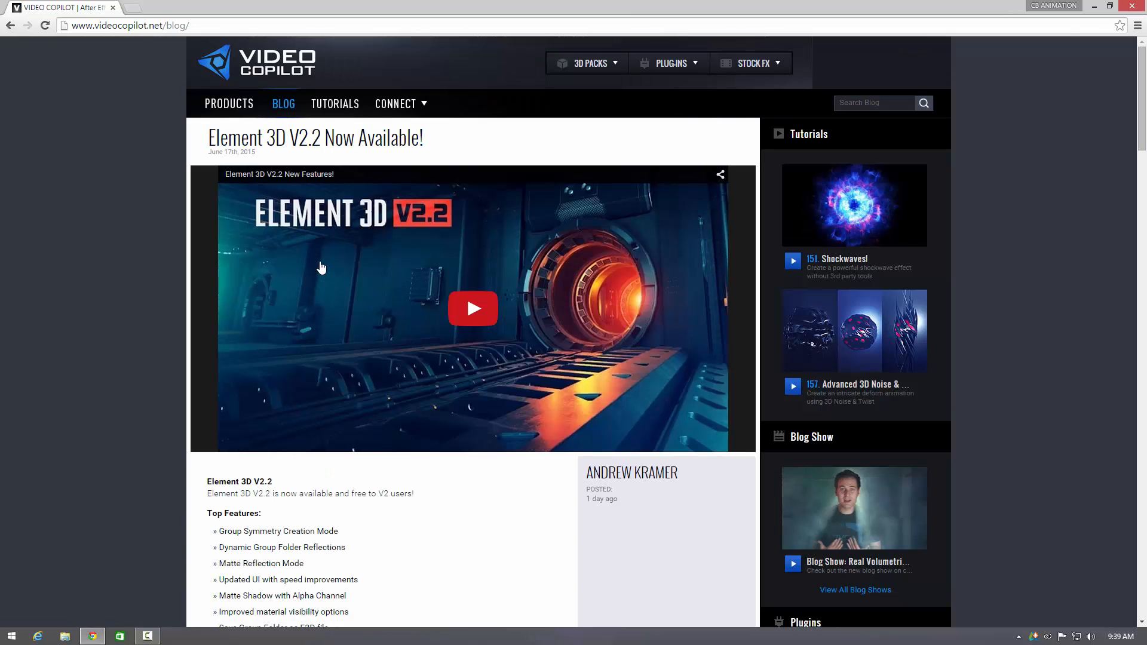
mouse_move(384, 336)
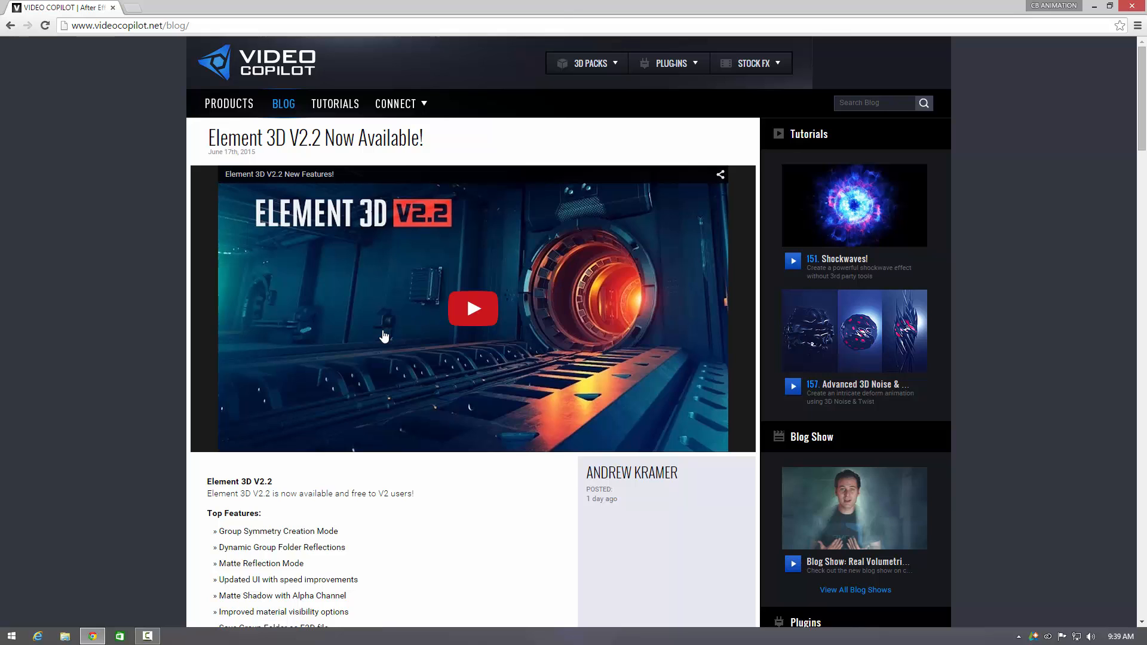
scroll(down, 3)
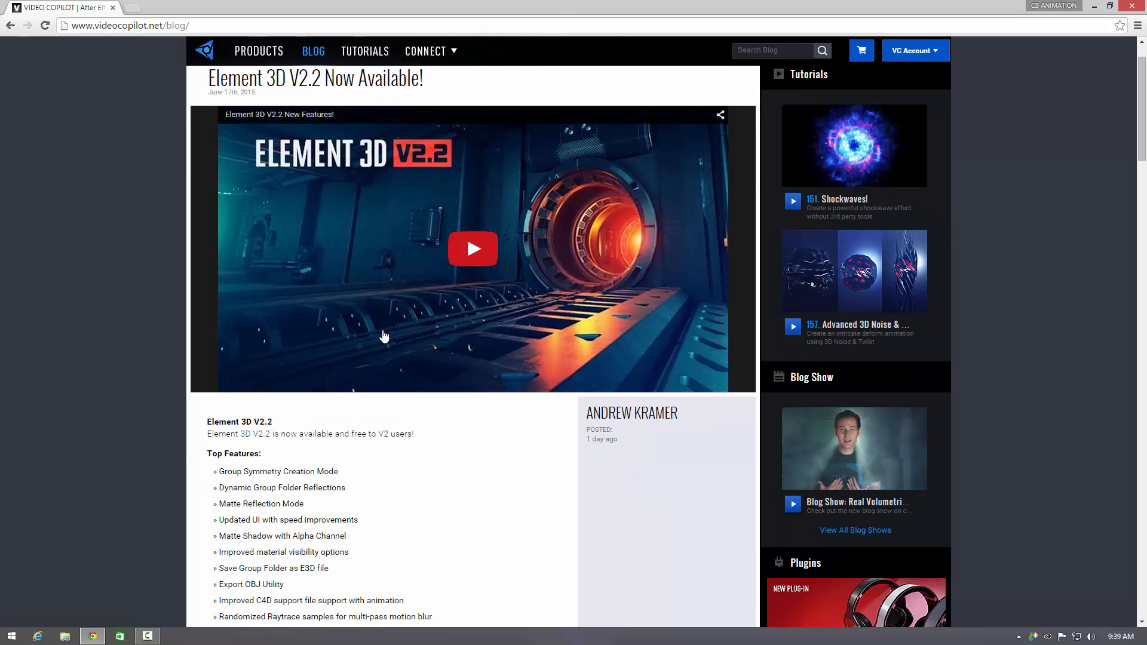
scroll(down, 3)
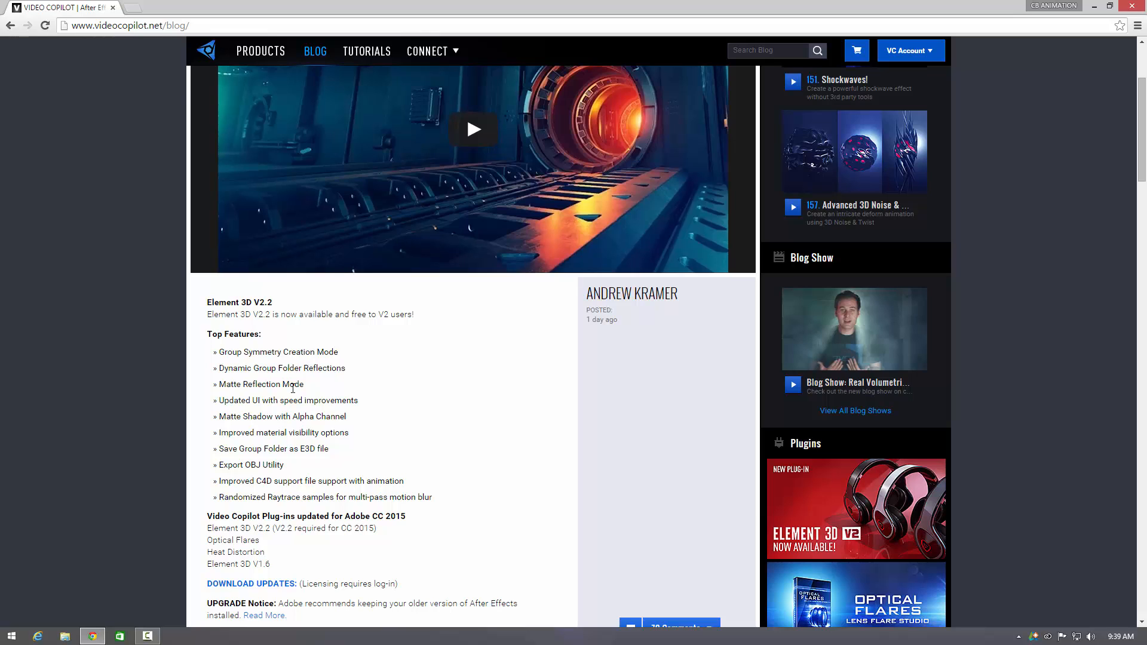
mouse_move(261, 430)
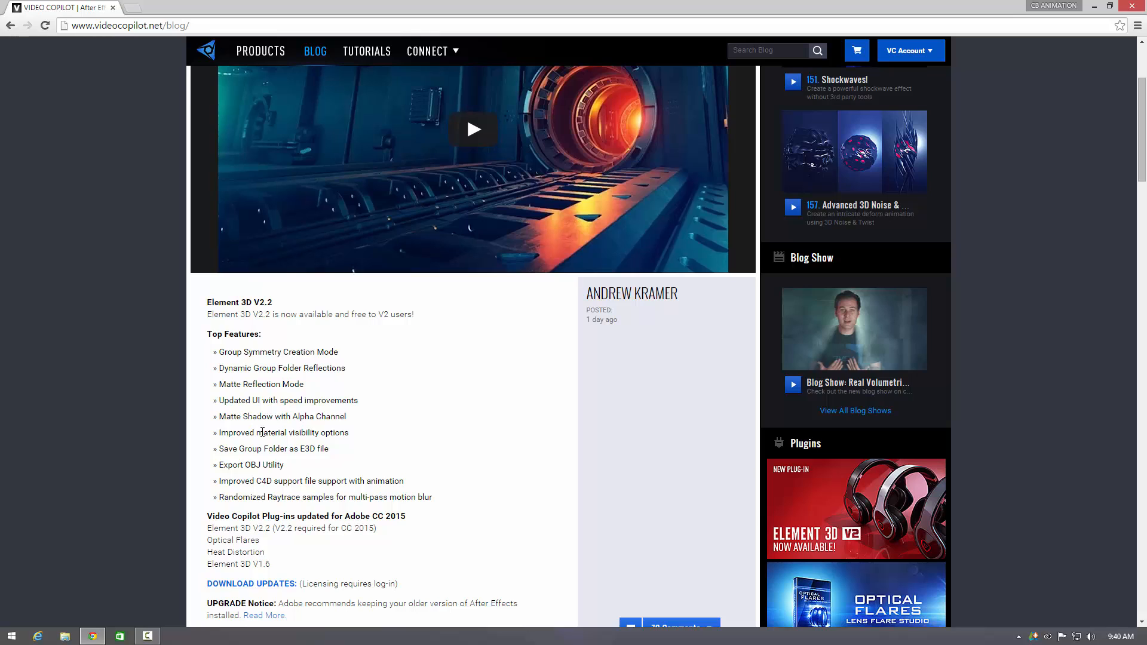
mouse_move(286, 557)
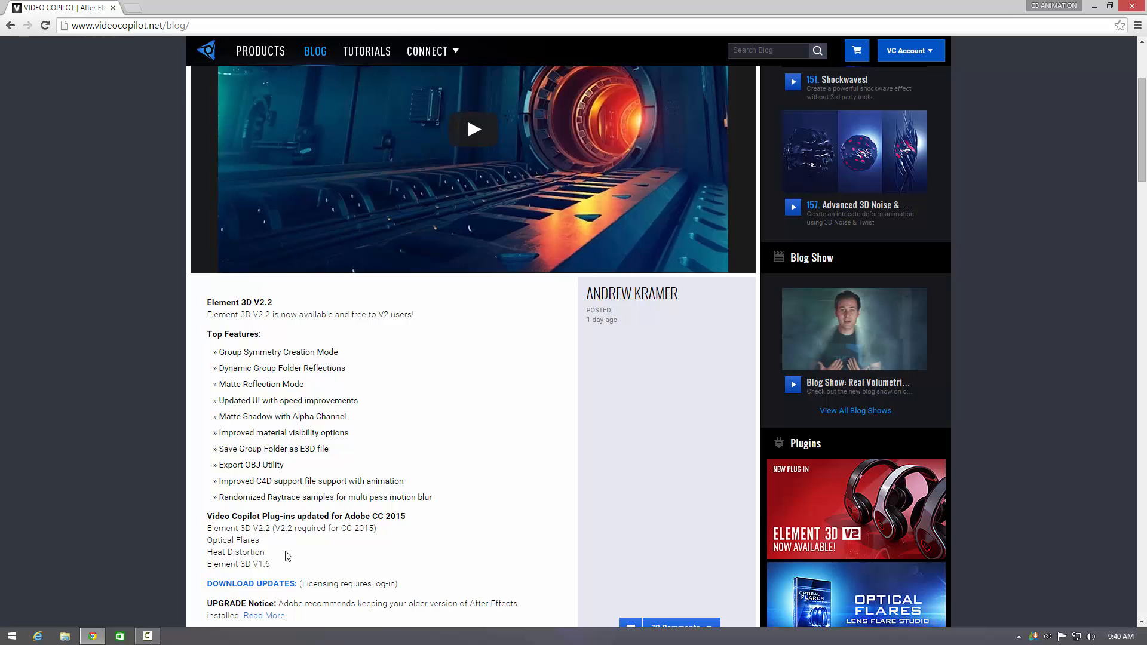
mouse_move(326, 553)
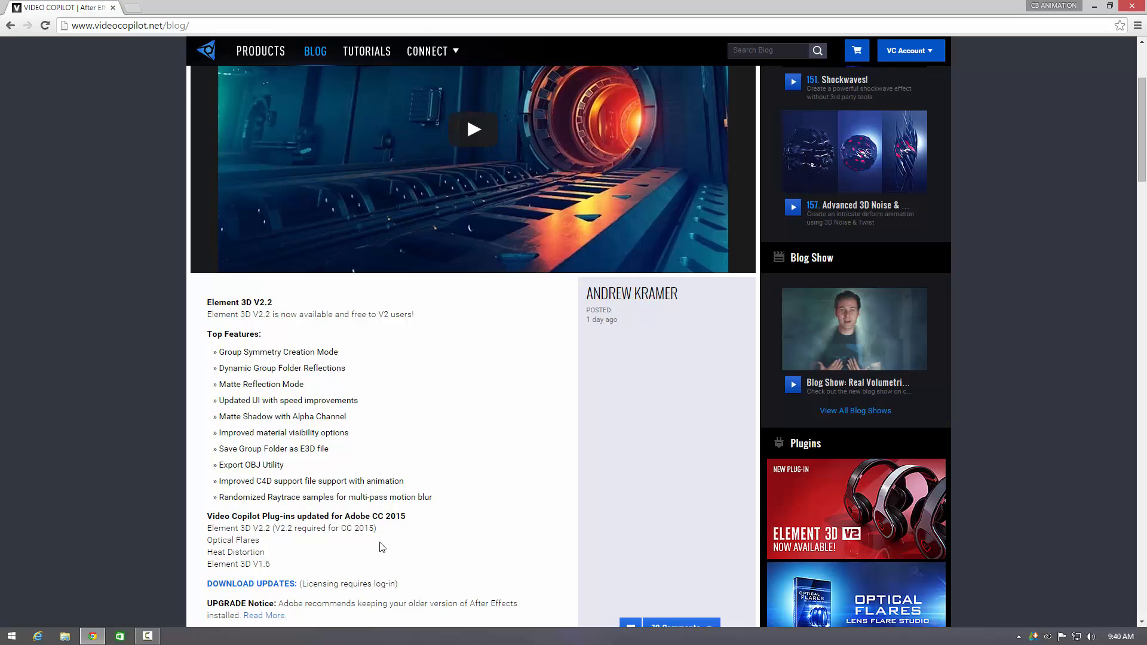
mouse_move(367, 545)
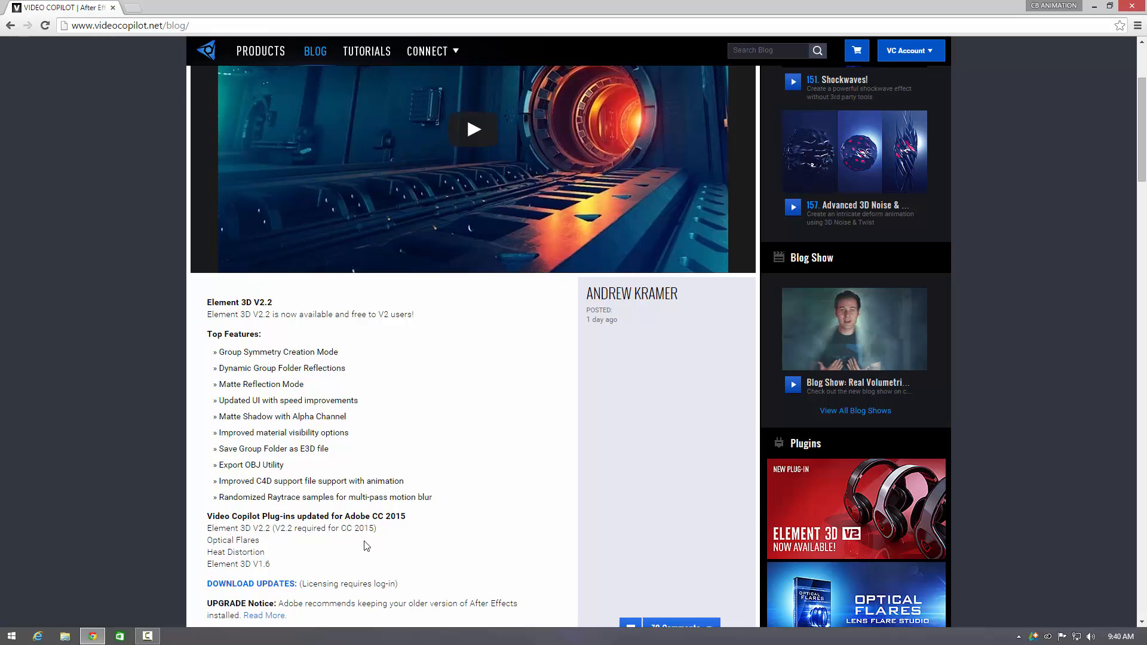
mouse_move(251, 528)
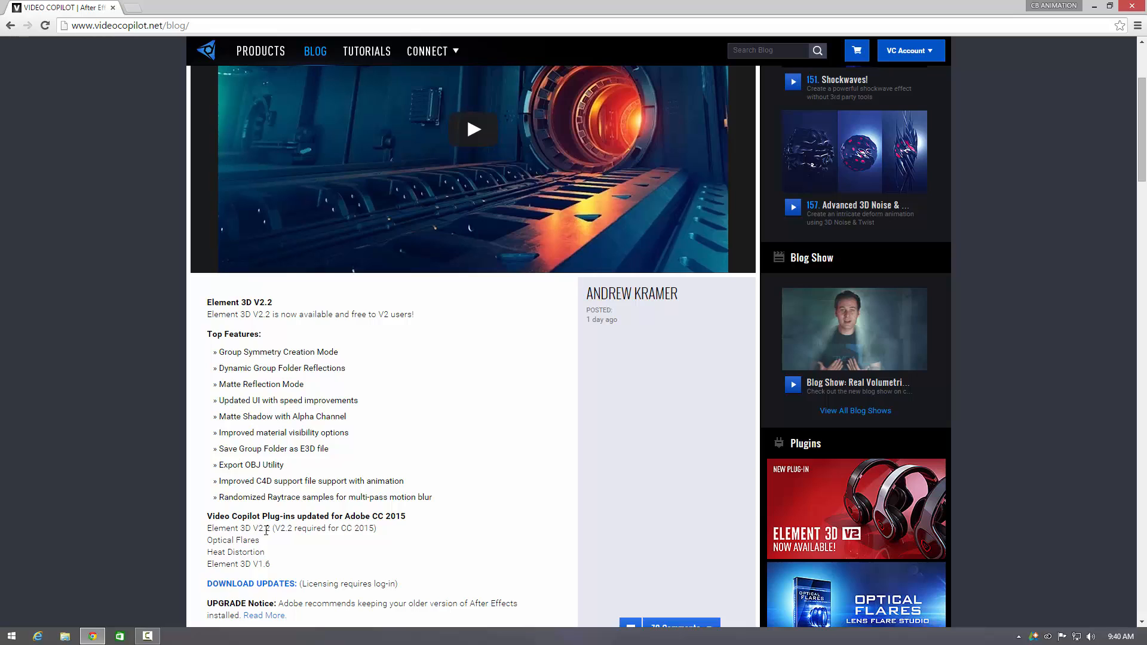
mouse_move(285, 544)
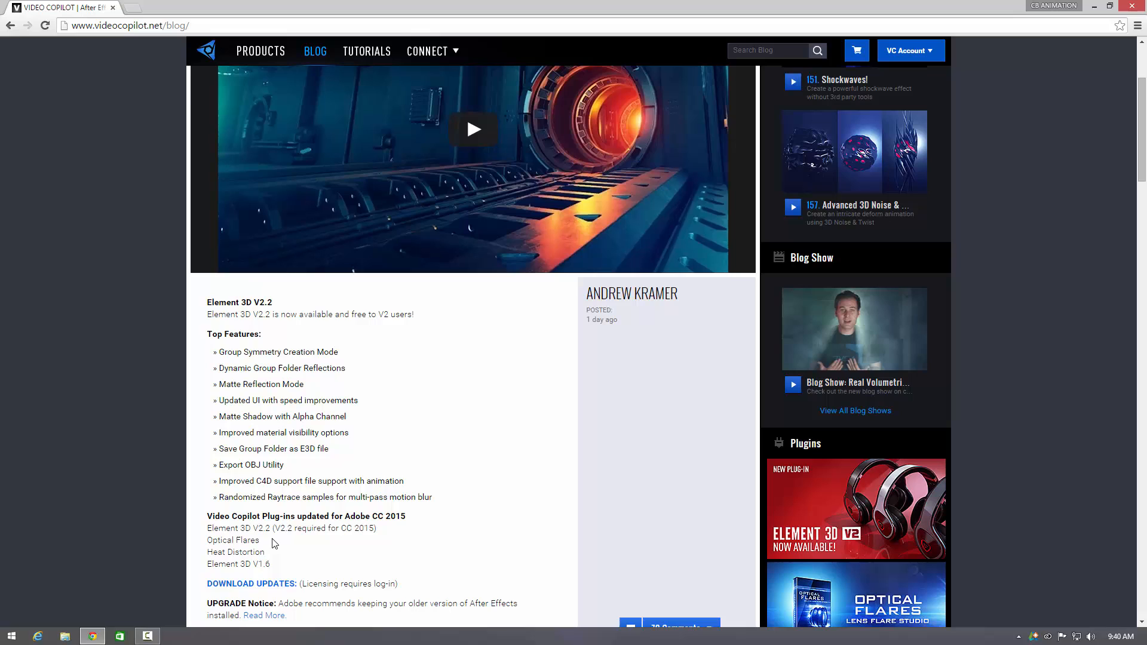
- Read the post's Adobe CC 2015 plug-in updates and download notes
scroll(down, 3)
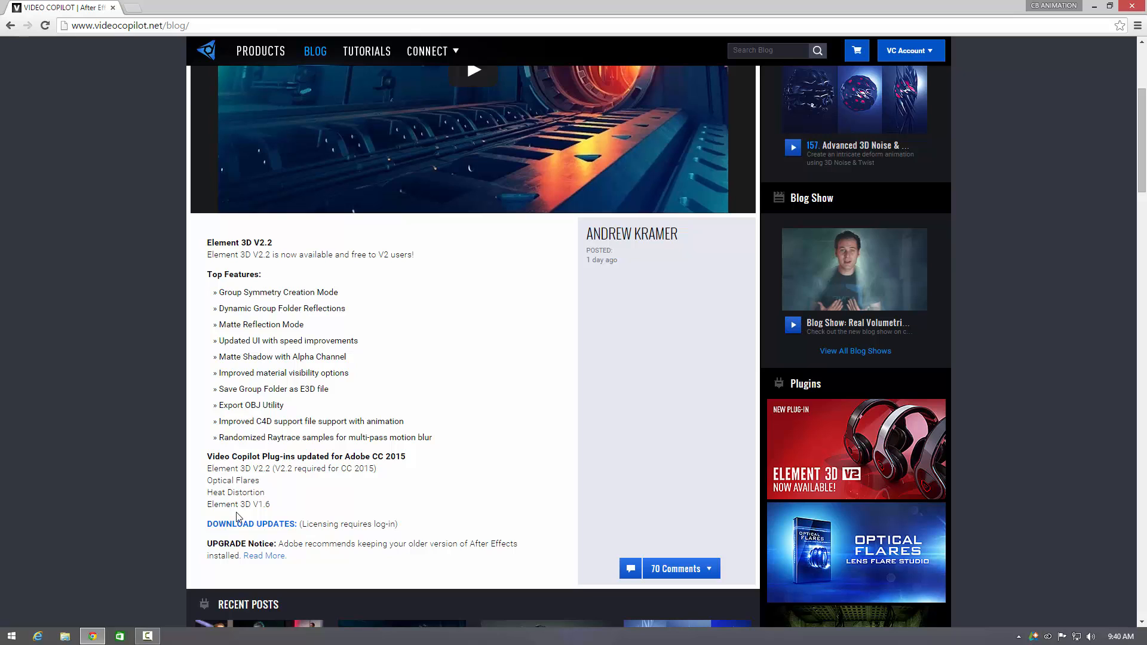
scroll(down, 3)
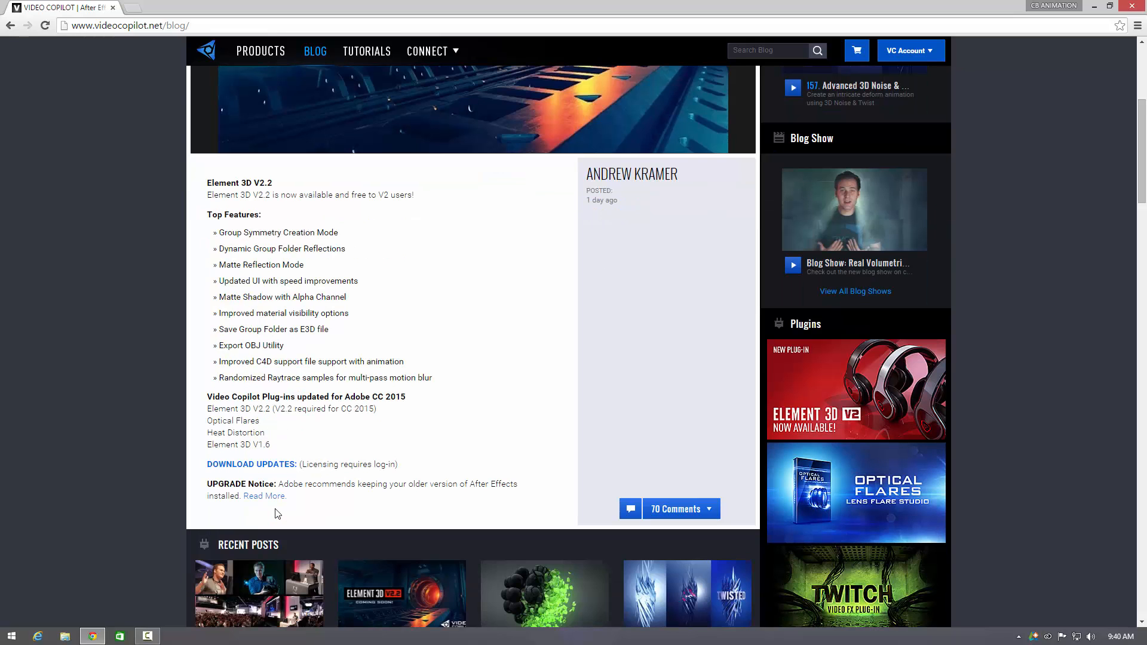
mouse_move(271, 468)
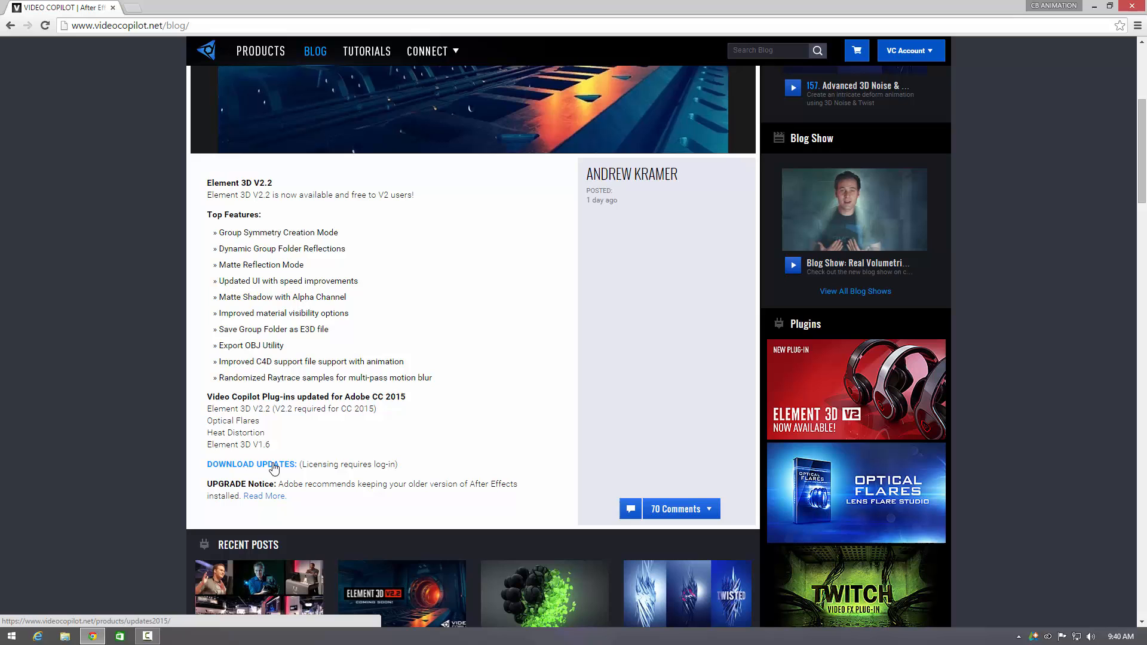
mouse_move(323, 416)
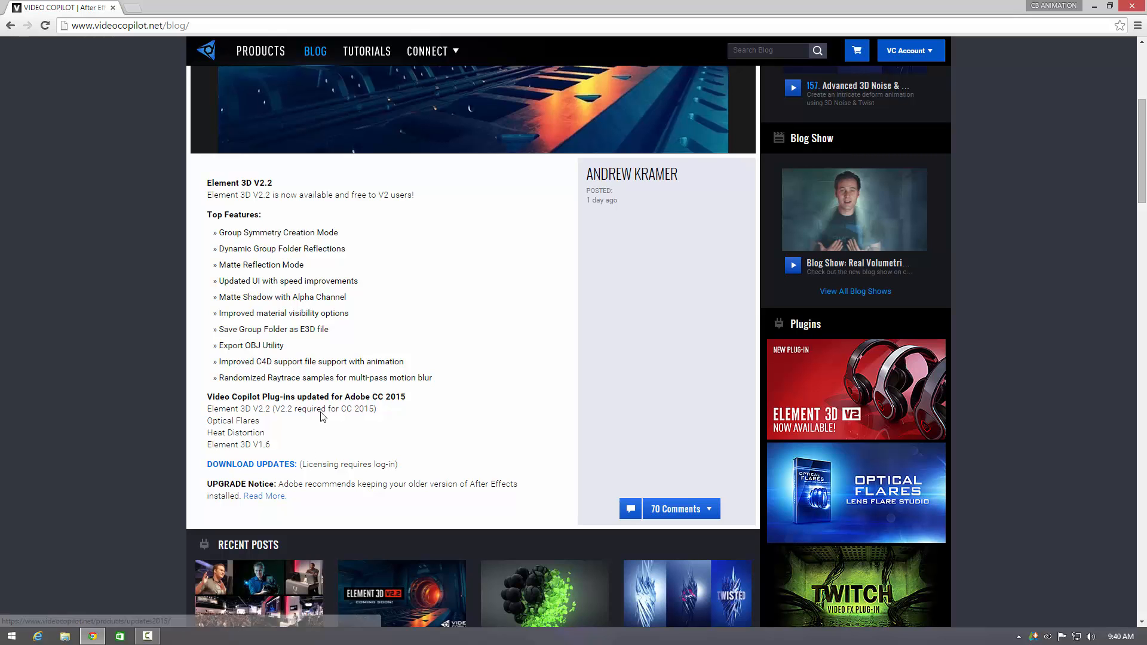
scroll(down, 3)
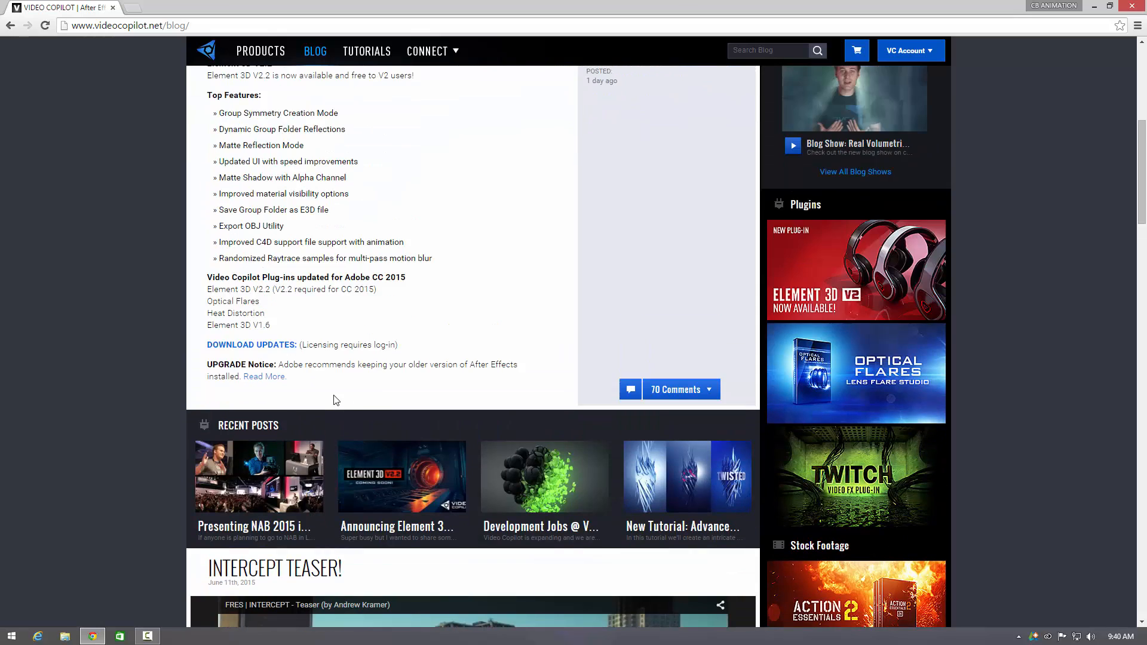
scroll(up, 3)
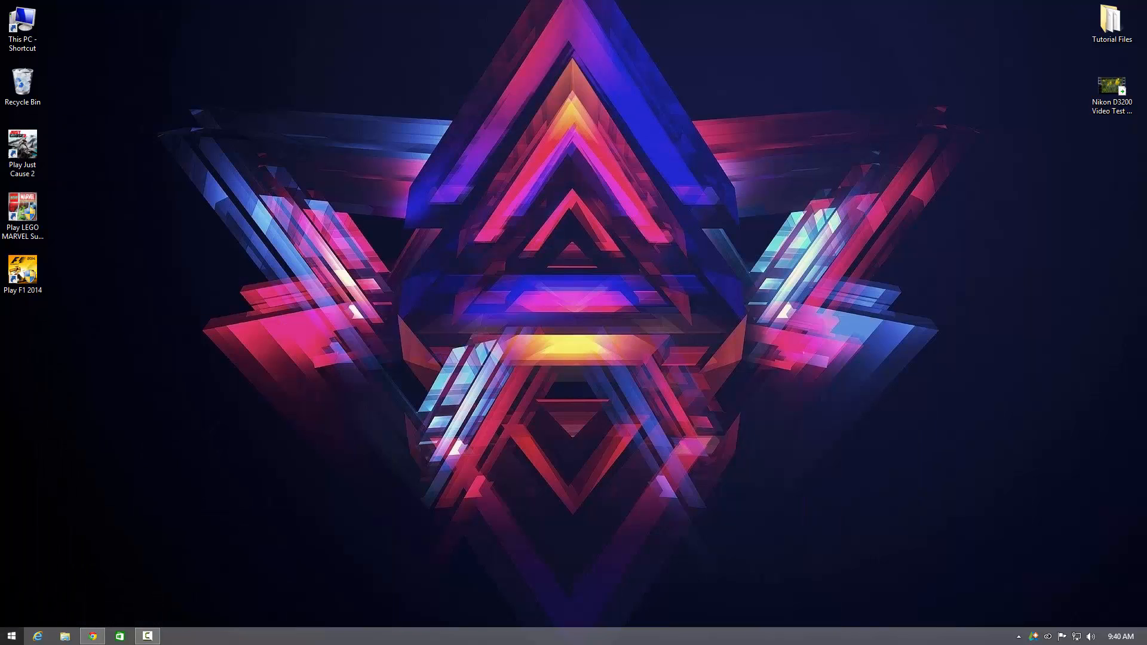
- Start After Effects CC 2015 and wait for its Welcome screen
click(8, 632)
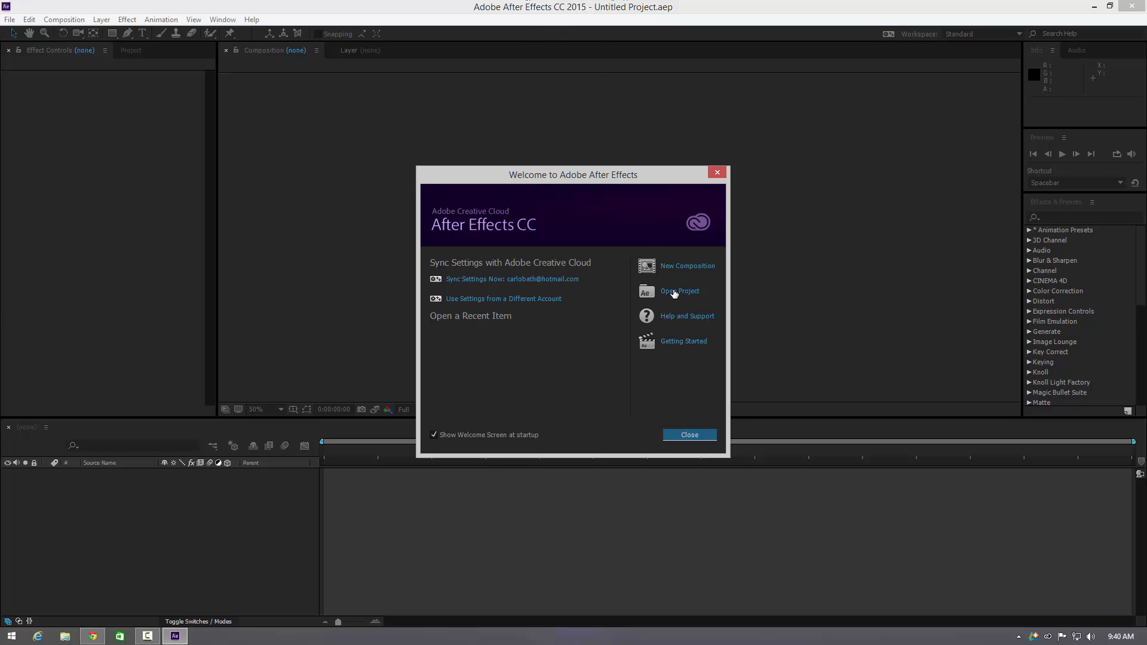
- Make a 1920×1080 comp with a dark gray solid, apply Element, and open Scene Setup
click(687, 266)
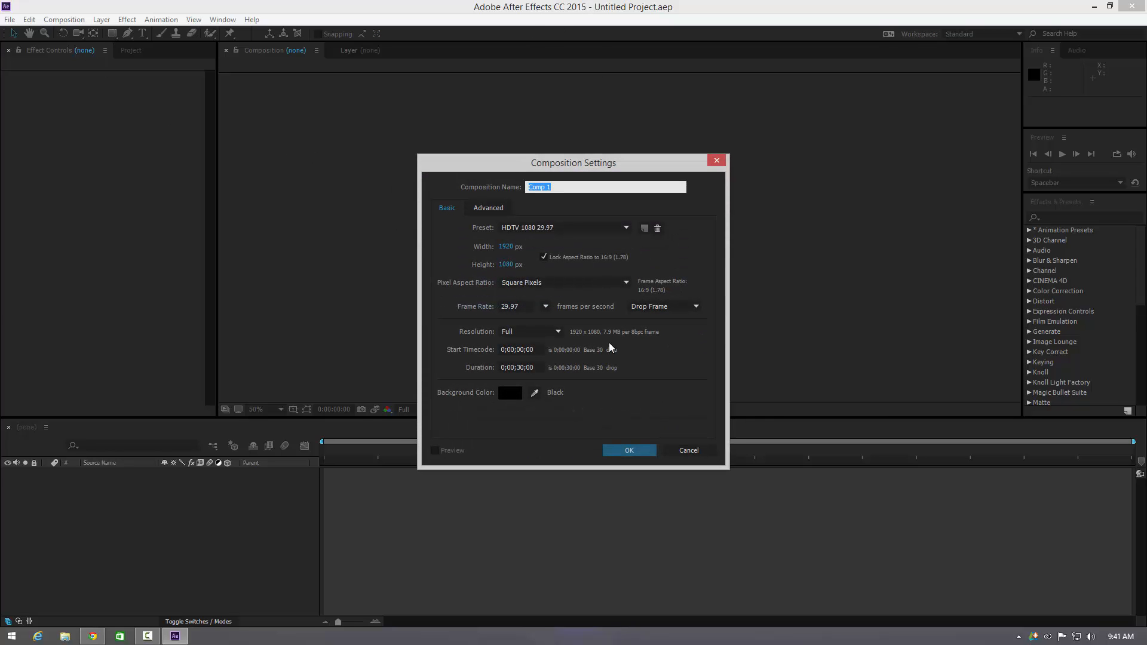
click(629, 451)
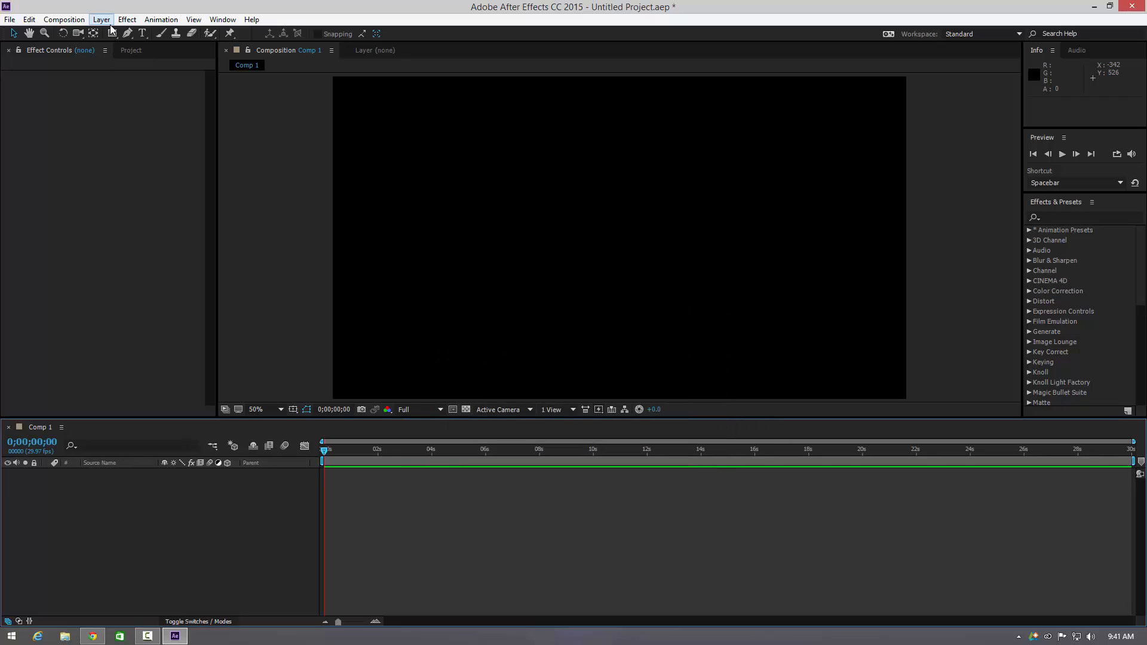
click(101, 19)
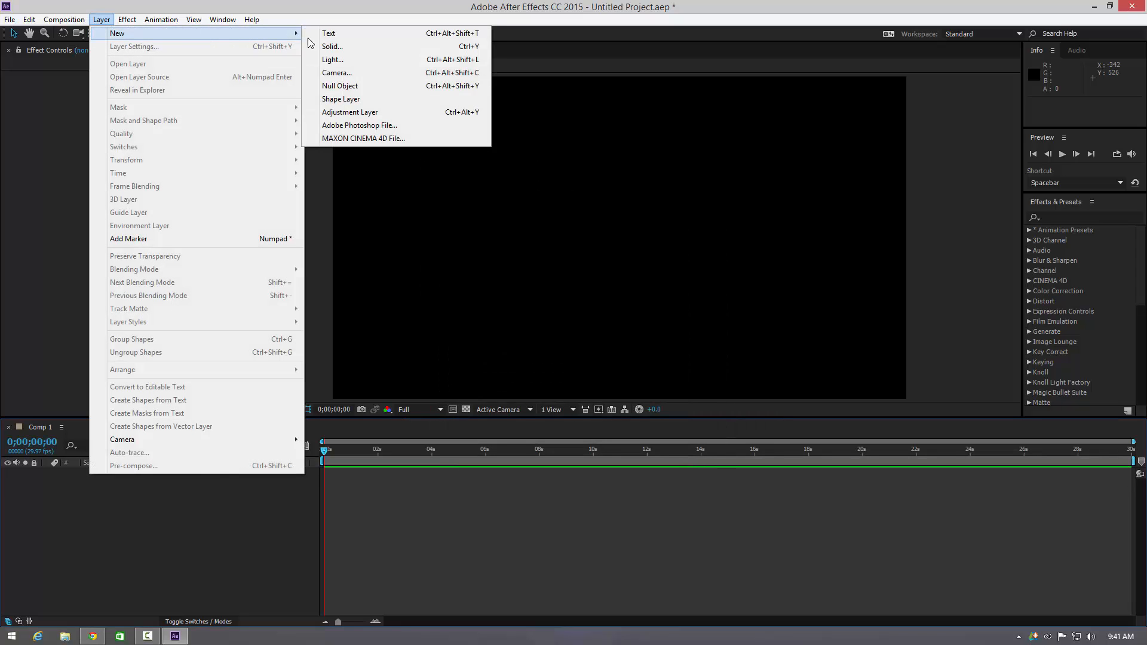
click(332, 46)
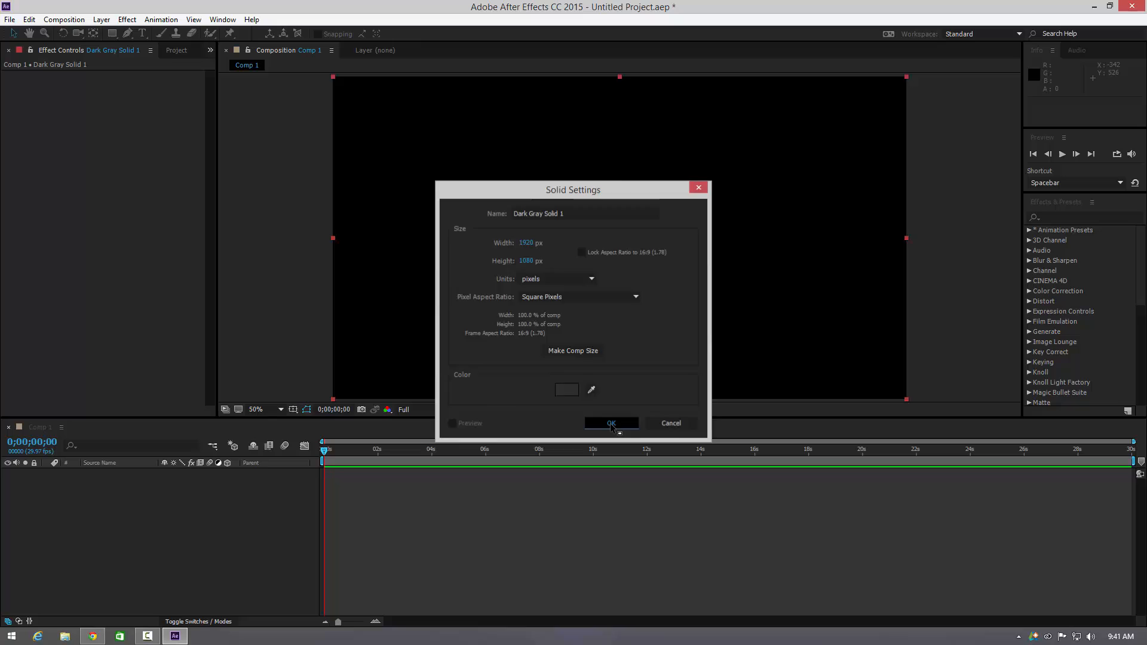
click(611, 423)
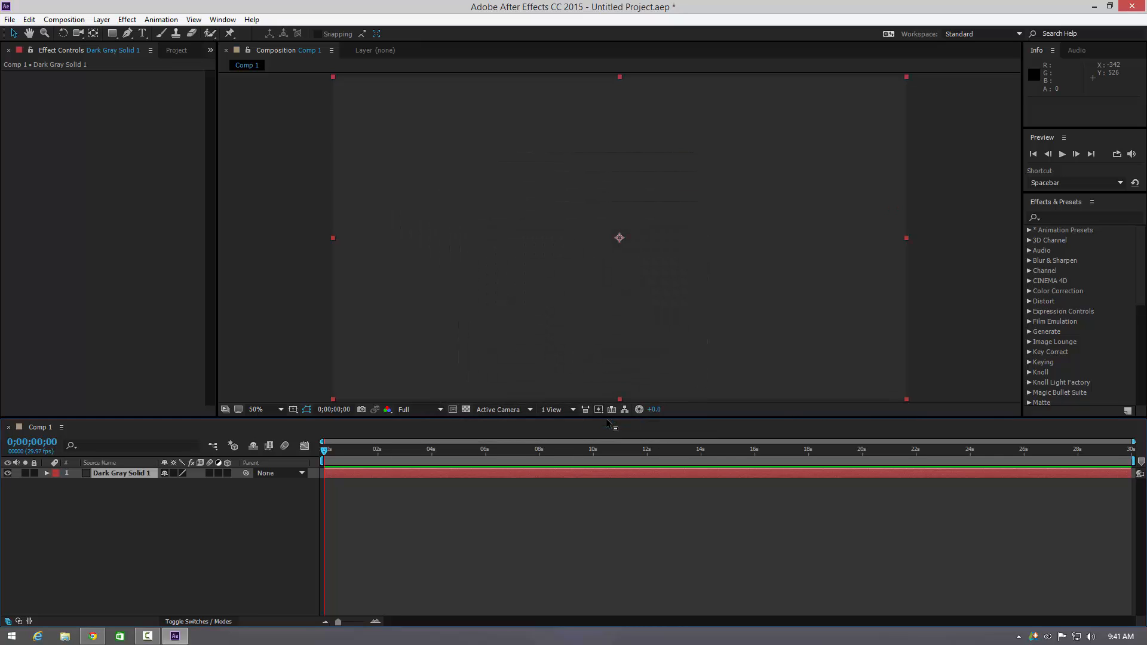
mouse_move(139, 65)
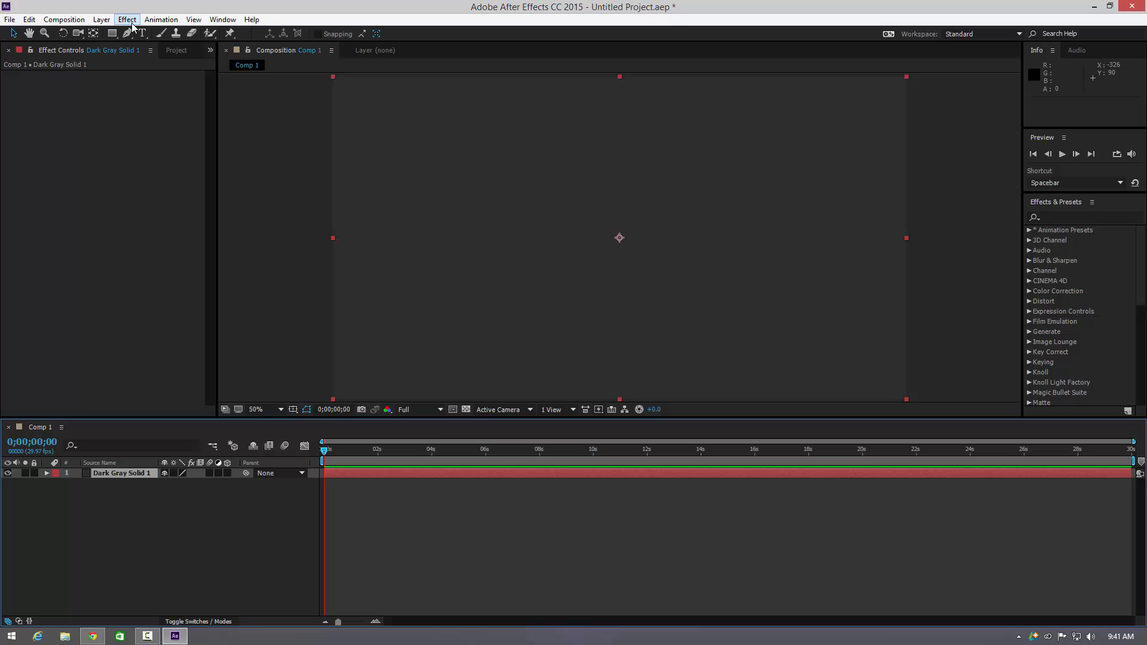
click(126, 19)
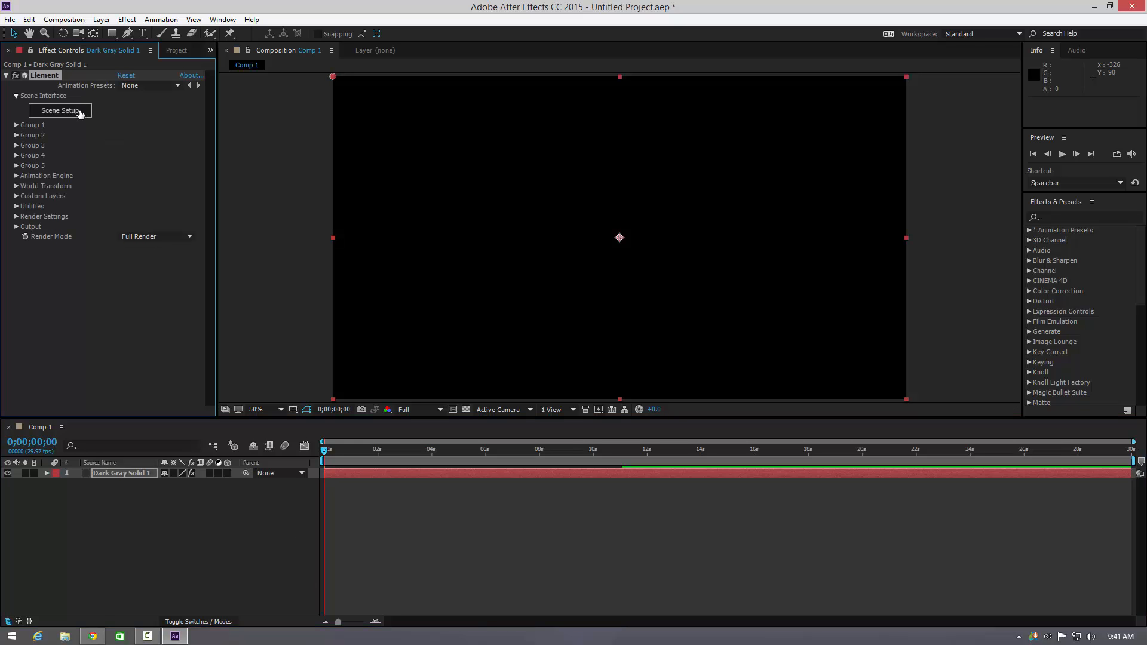
click(59, 110)
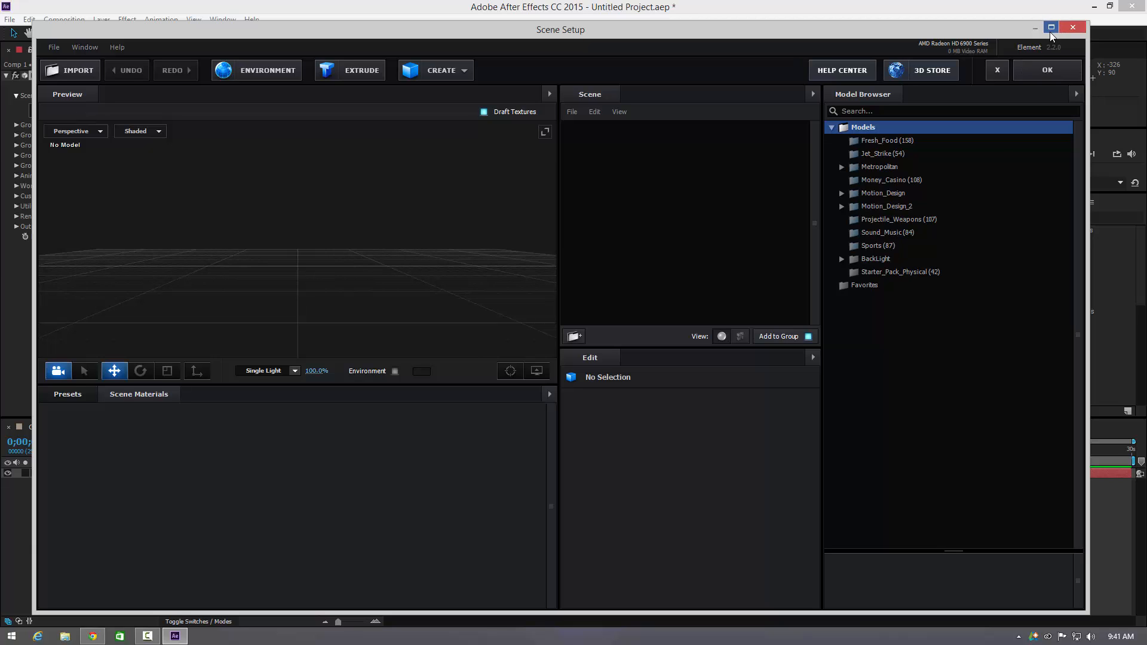
- Maximize Scene Setup and show the Pistons models from Motion_Design_2
click(1053, 27)
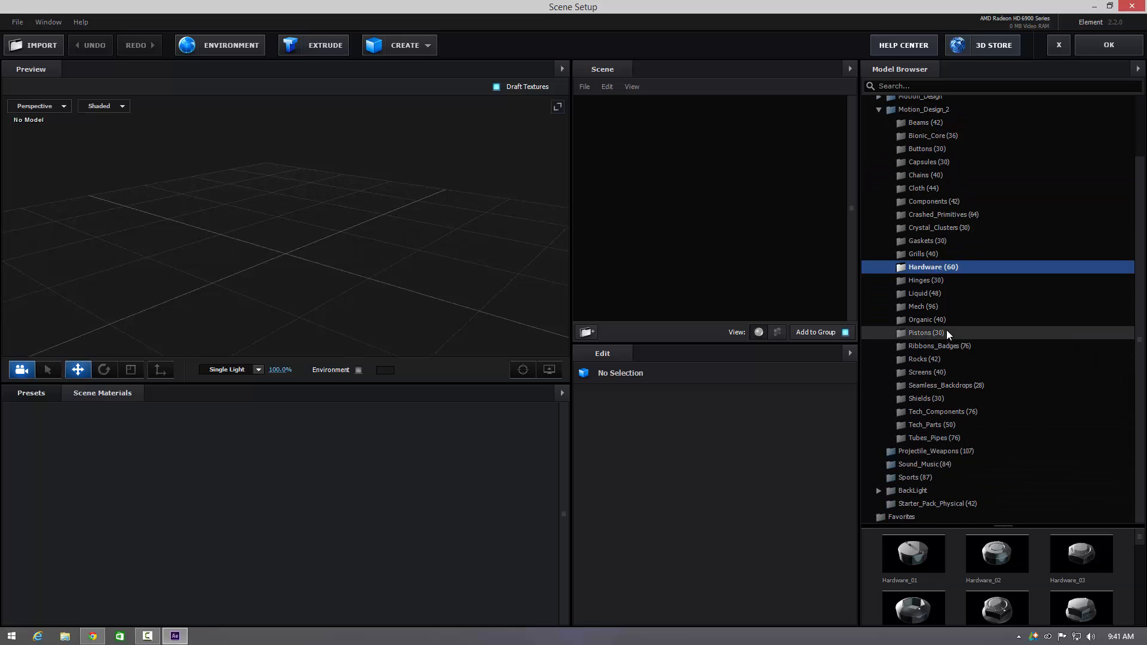
click(92, 636)
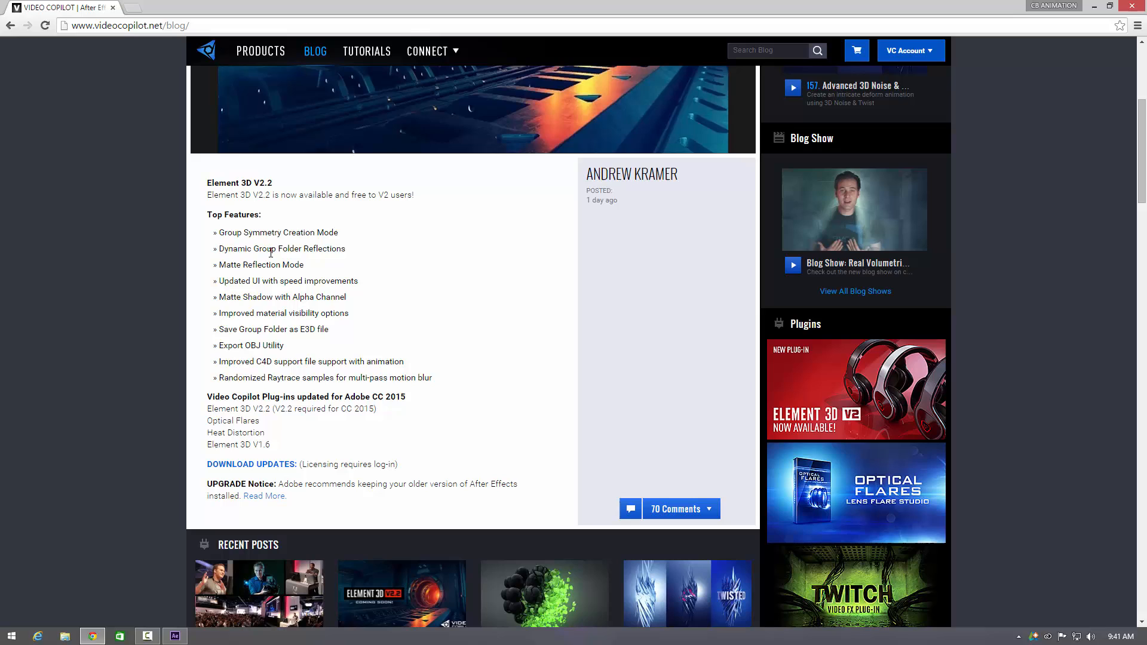
mouse_move(264, 284)
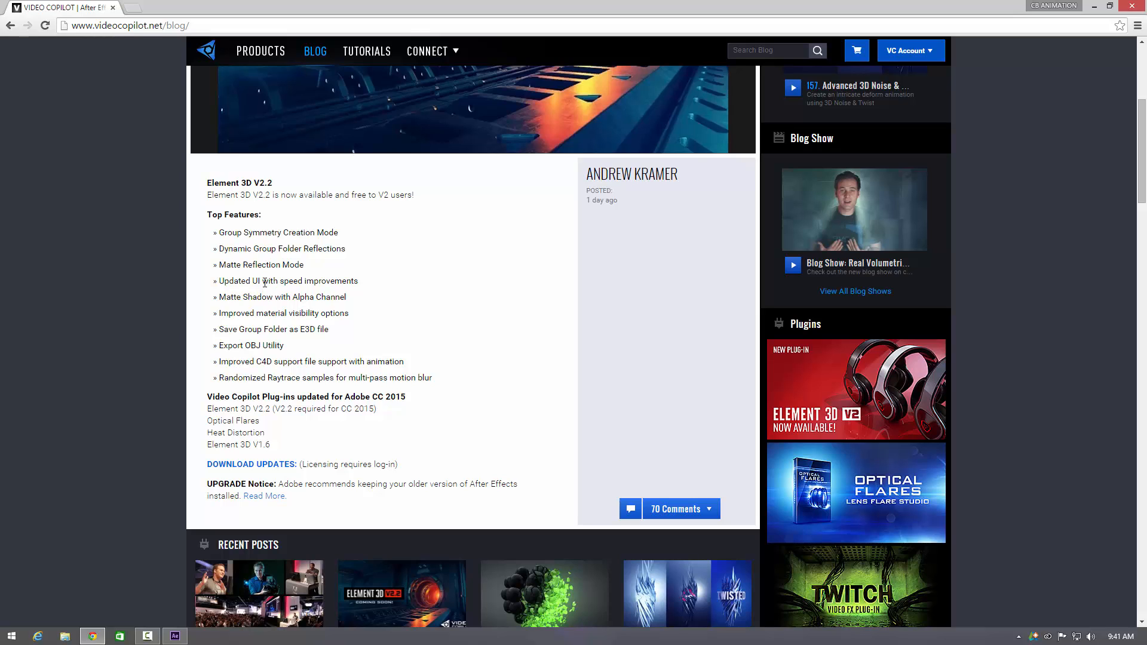
mouse_move(260, 292)
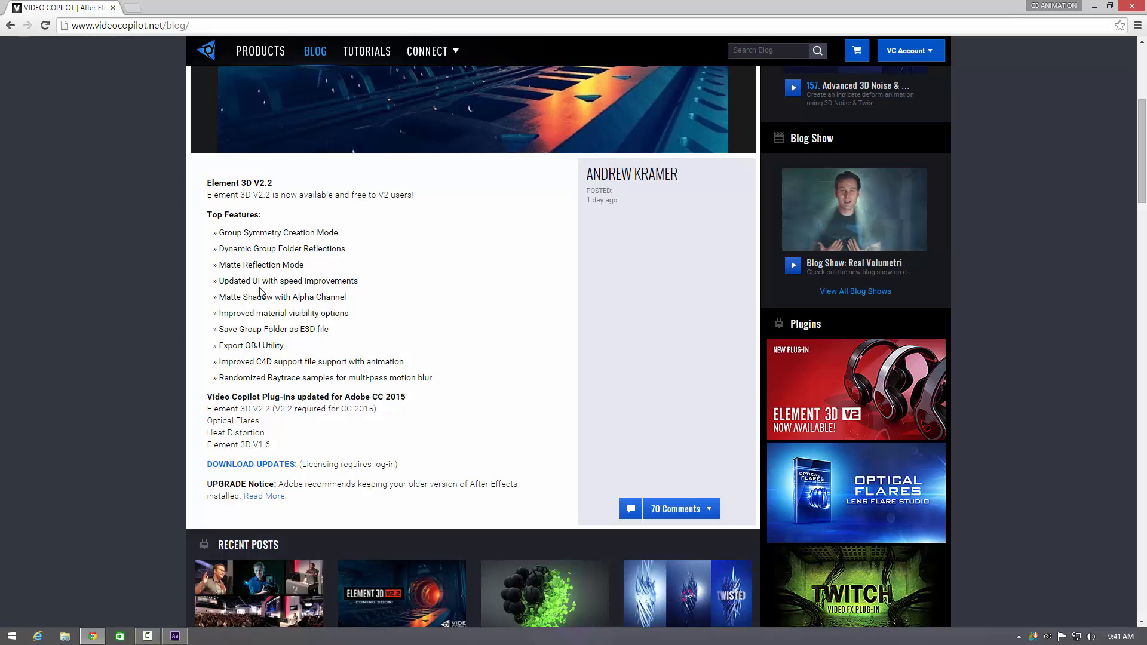
mouse_move(270, 312)
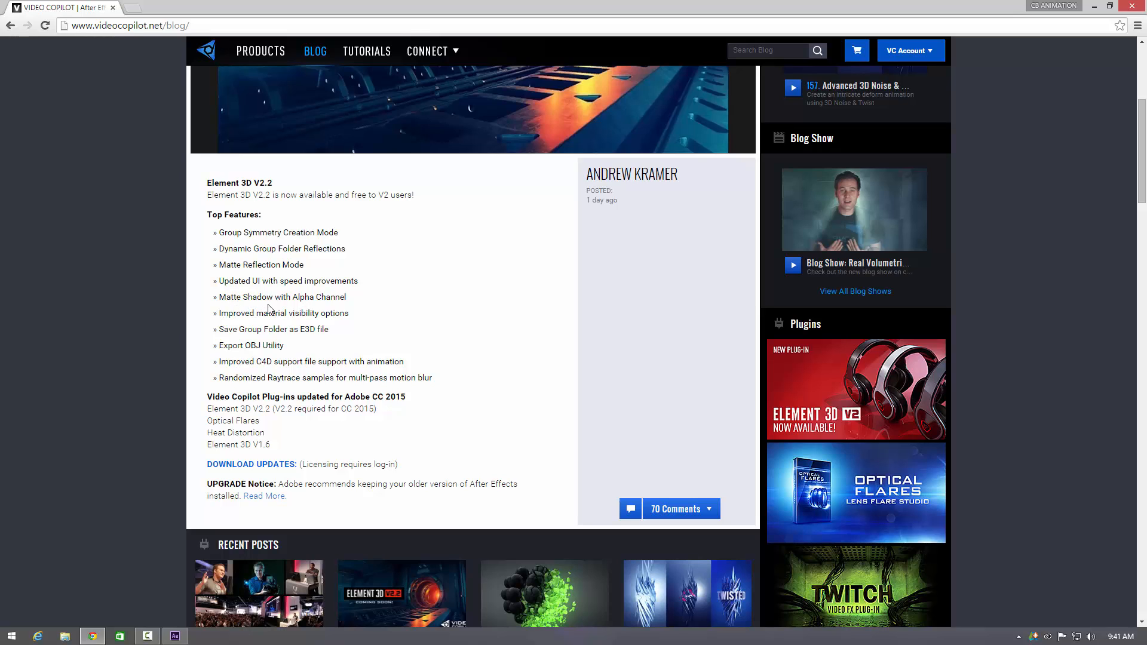
mouse_move(320, 317)
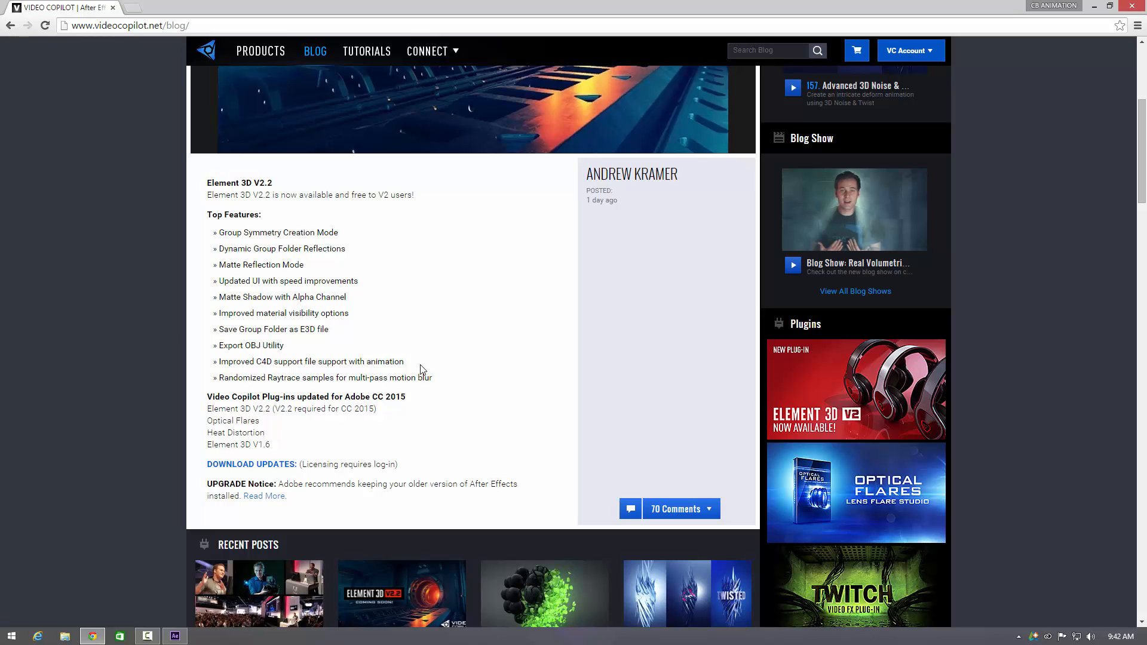
mouse_move(382, 363)
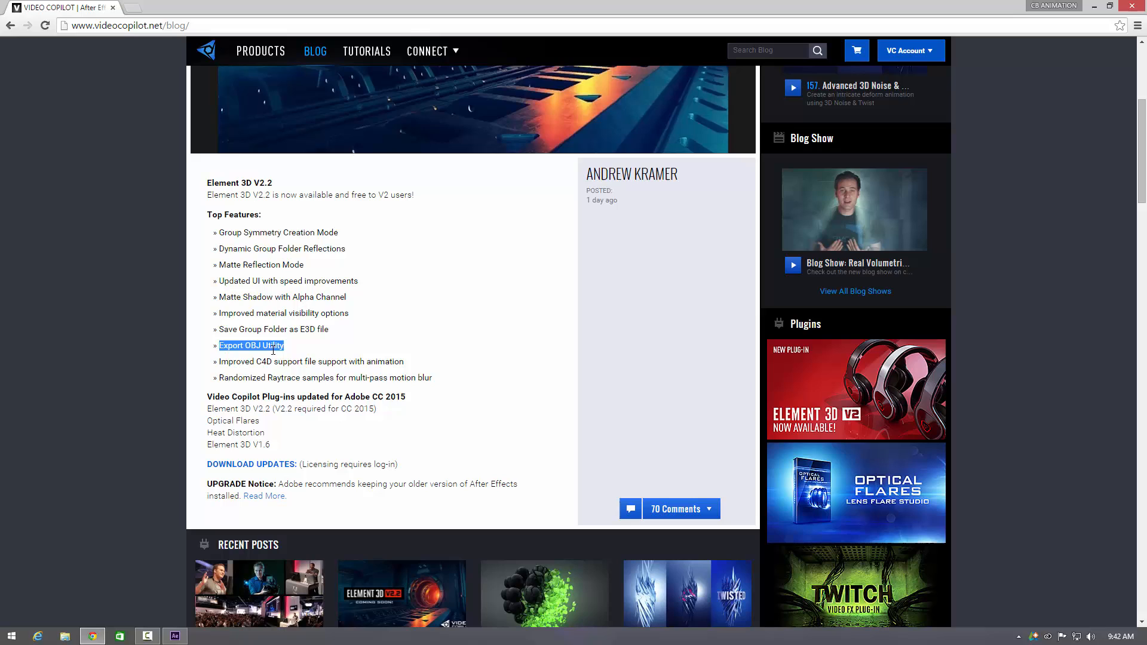
mouse_move(257, 373)
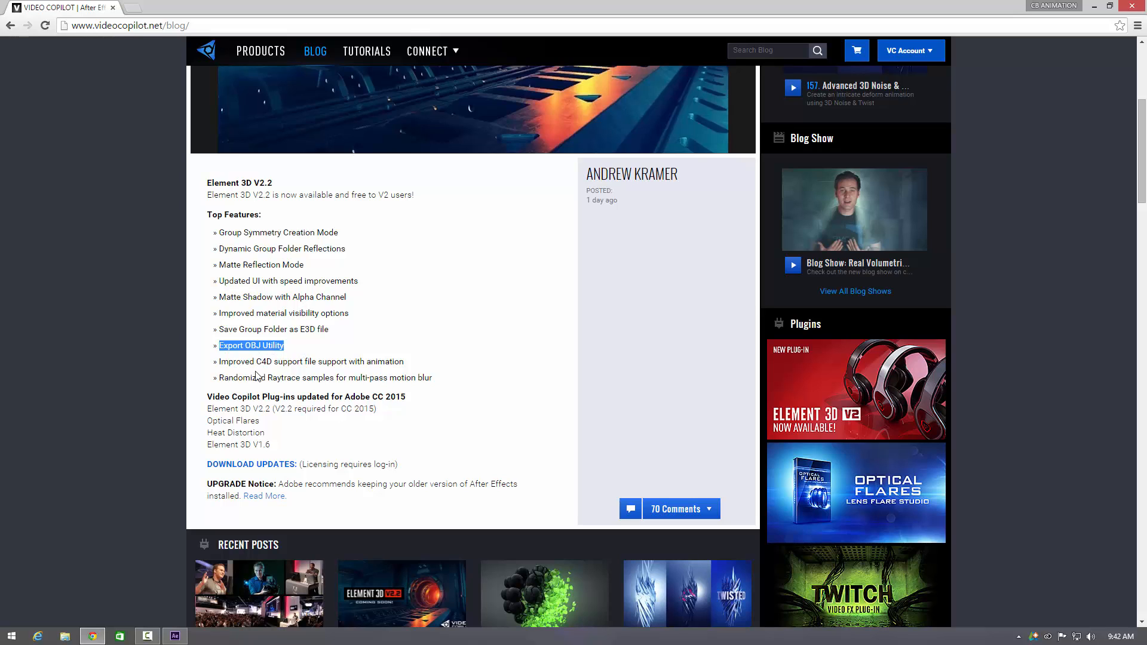
mouse_move(277, 371)
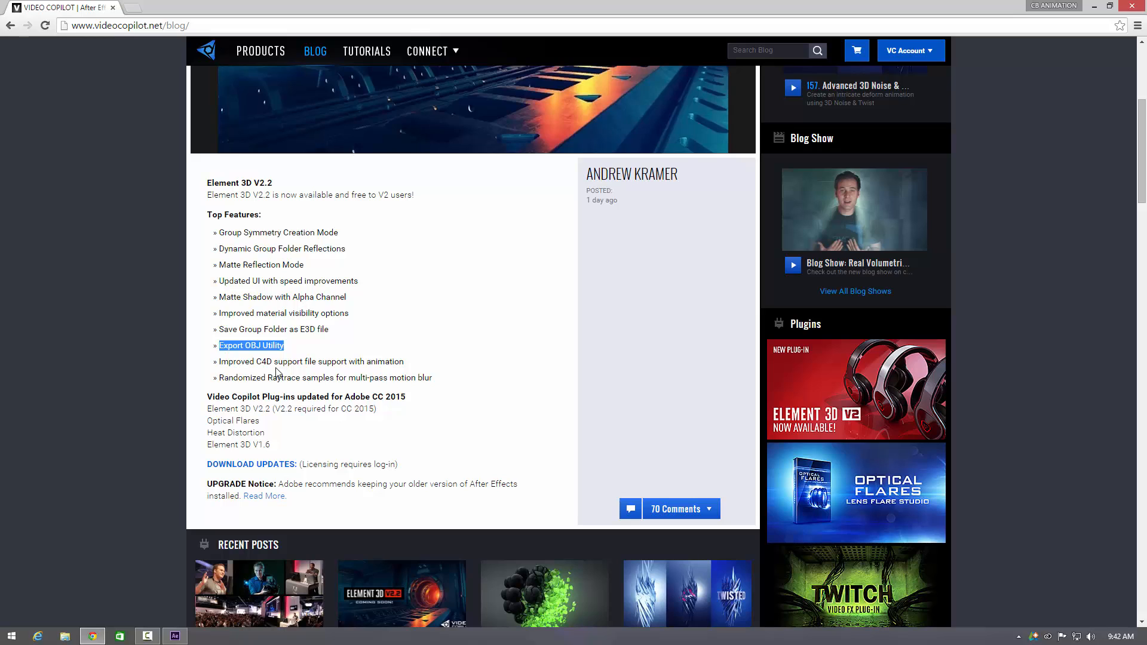
mouse_move(250, 391)
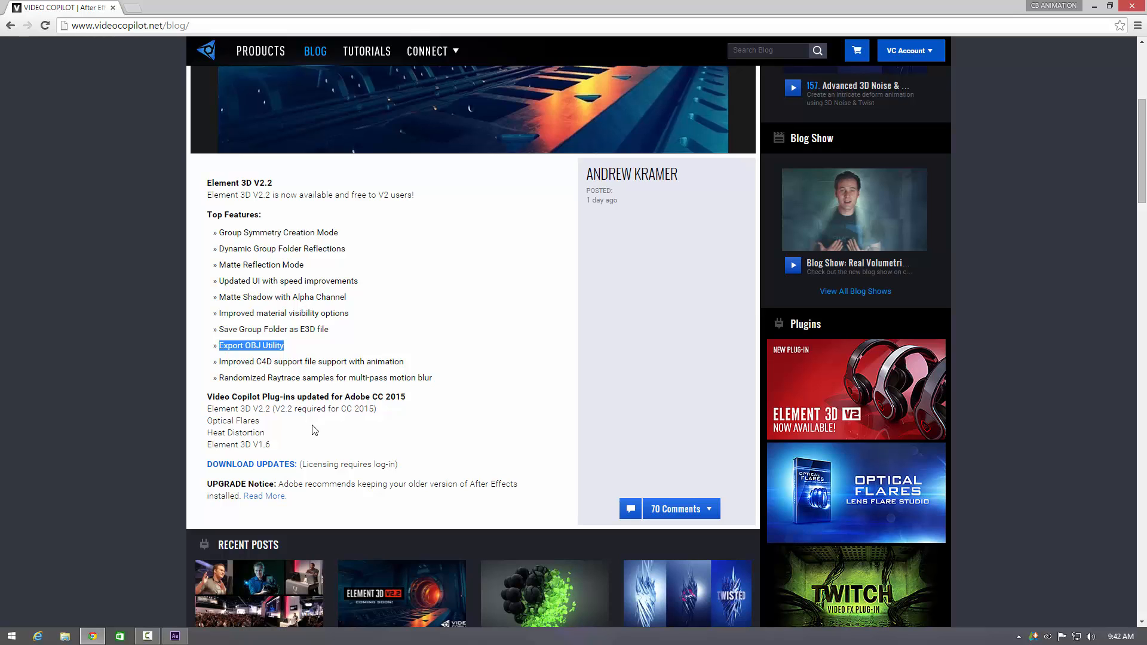
mouse_move(352, 421)
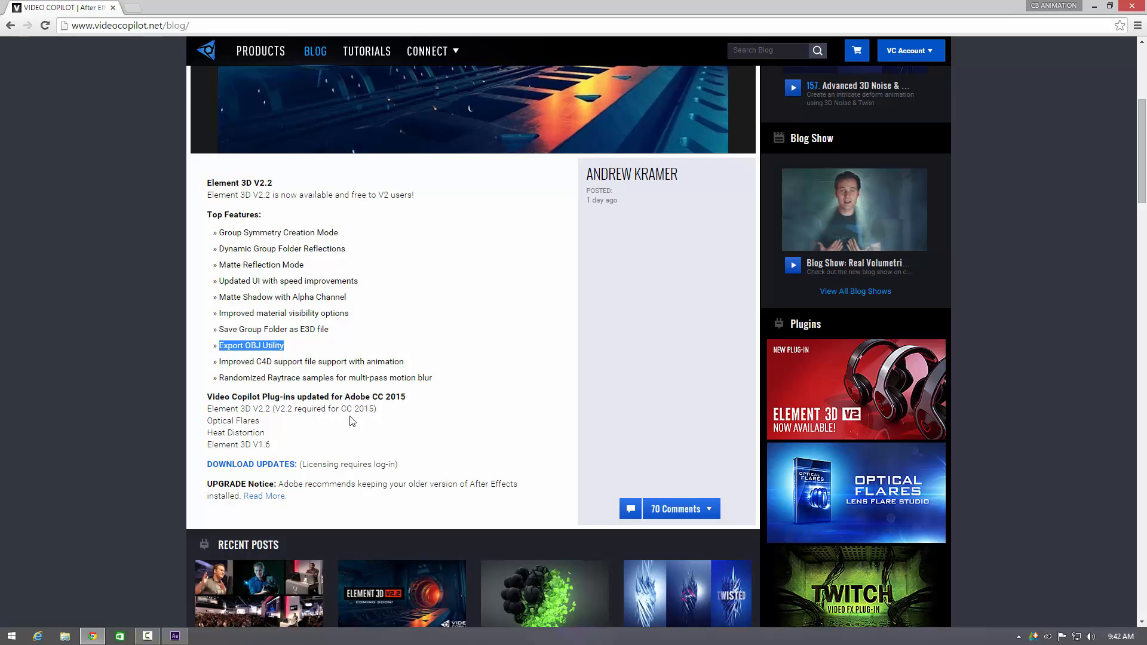
mouse_move(358, 421)
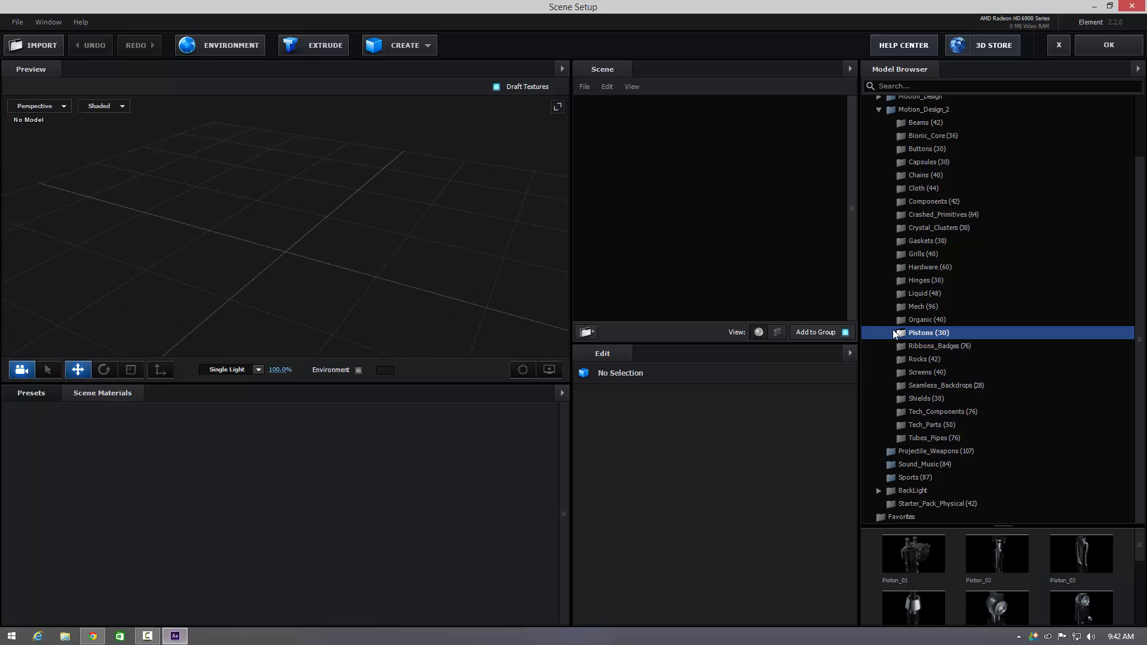
- Add the Badge_05 model from Ribbons_Badges to the scene and orbit around it
click(934, 346)
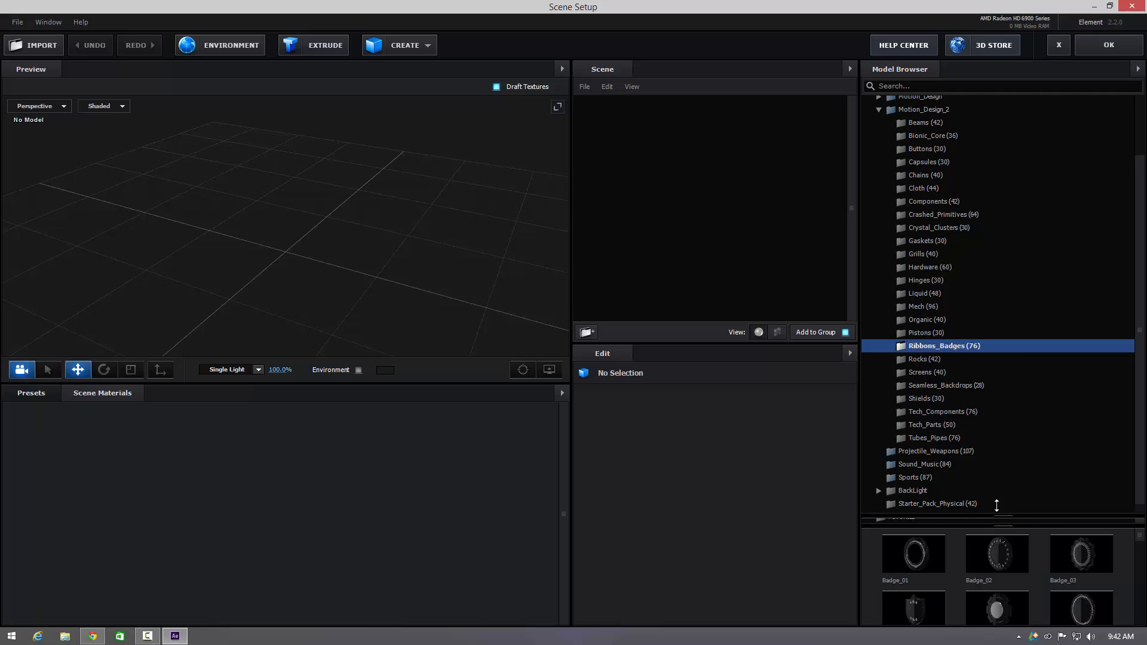
double_click(998, 462)
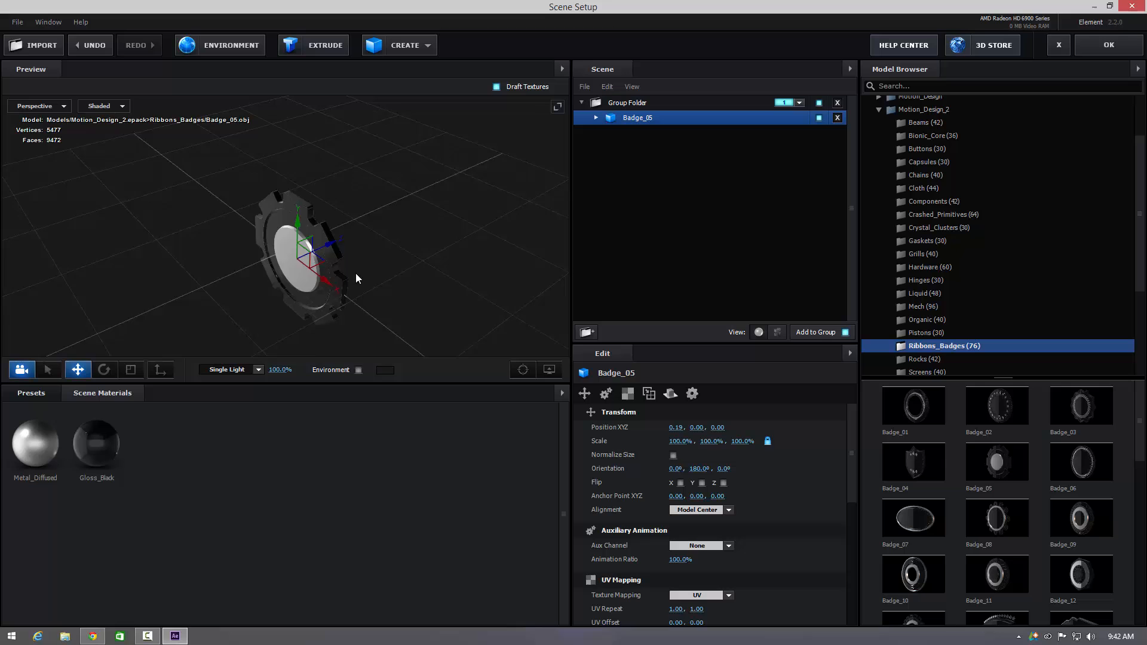
drag(358, 278, 369, 282)
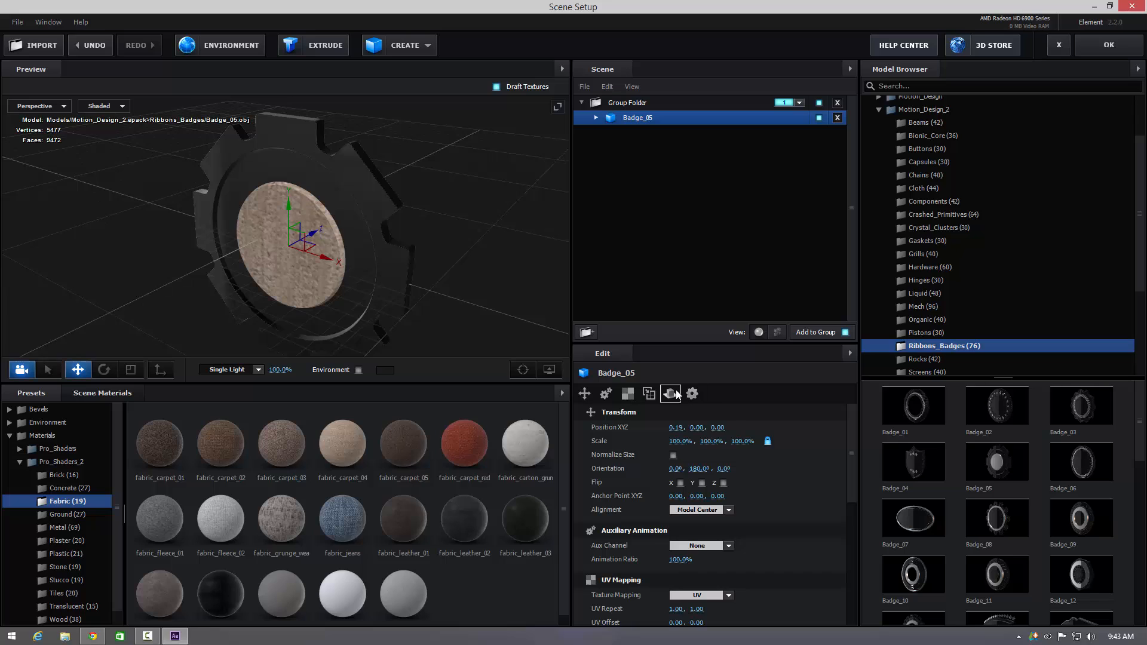
- Show Reflect Mode and add Single_Lights_2K_00 from the BackLight library to the scene
click(671, 393)
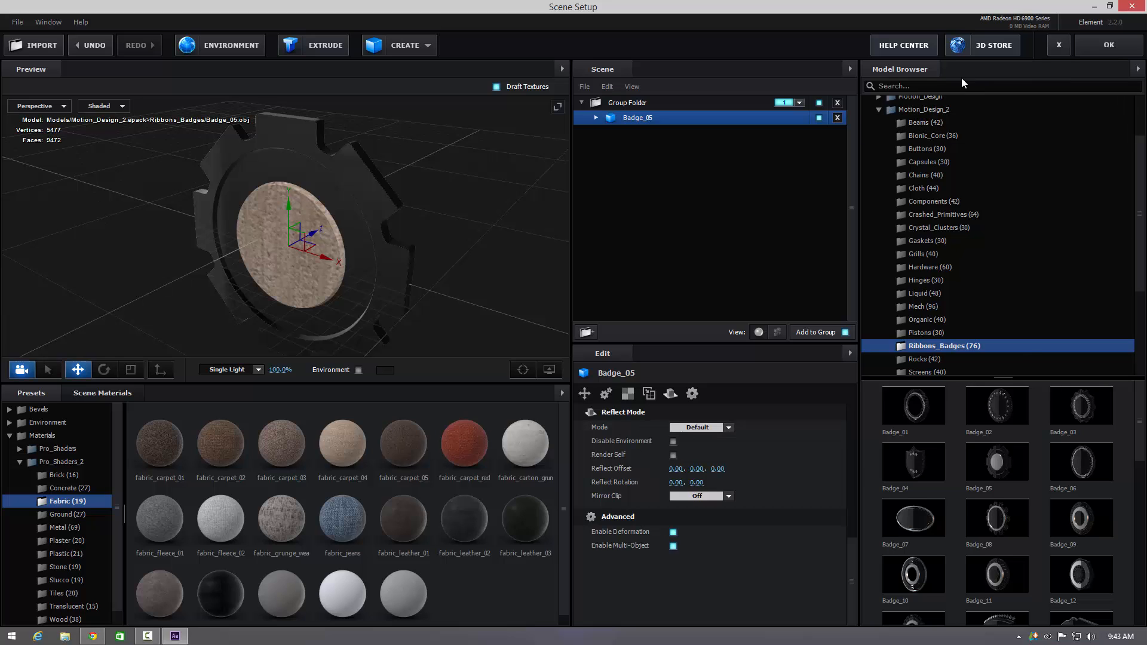
click(925, 110)
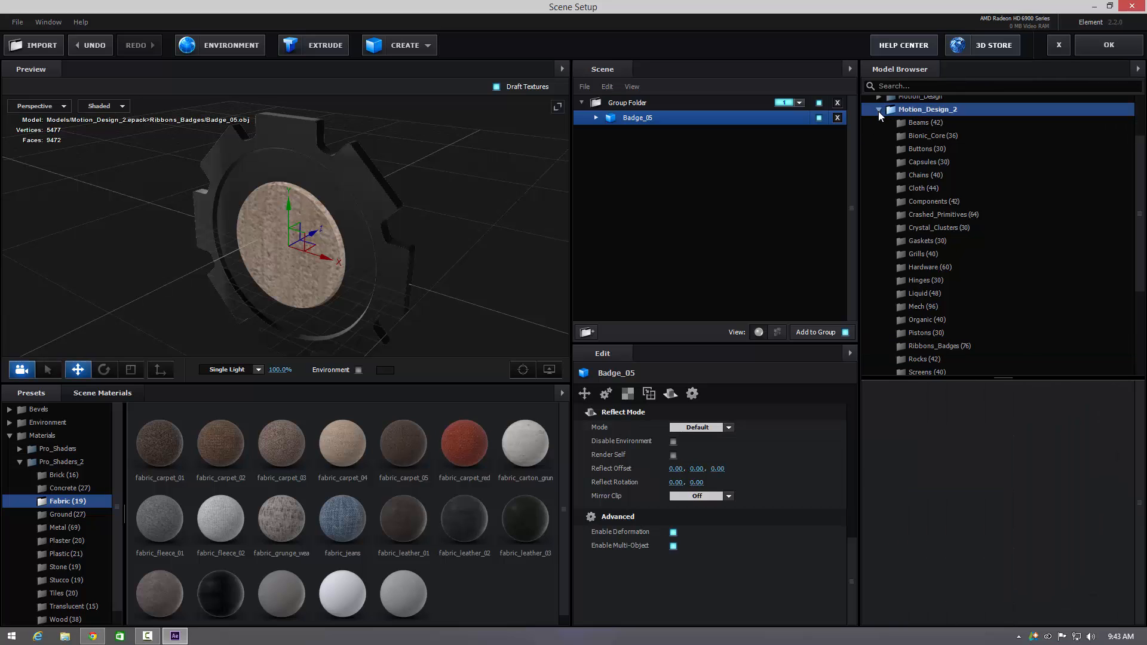
click(917, 220)
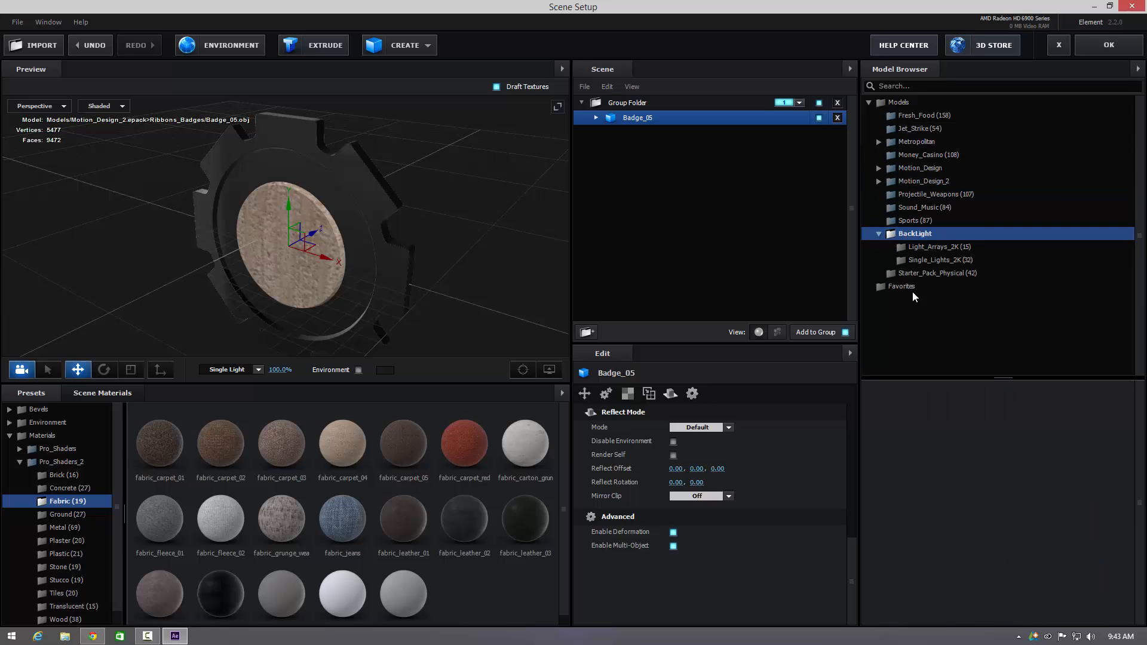
click(938, 260)
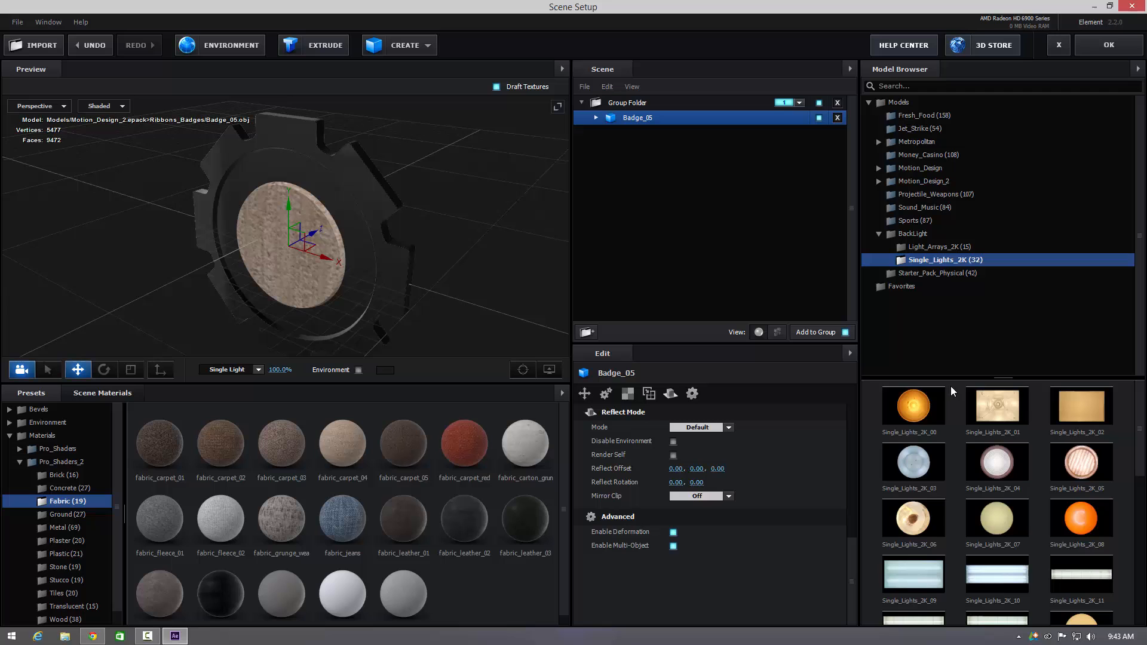
double_click(913, 406)
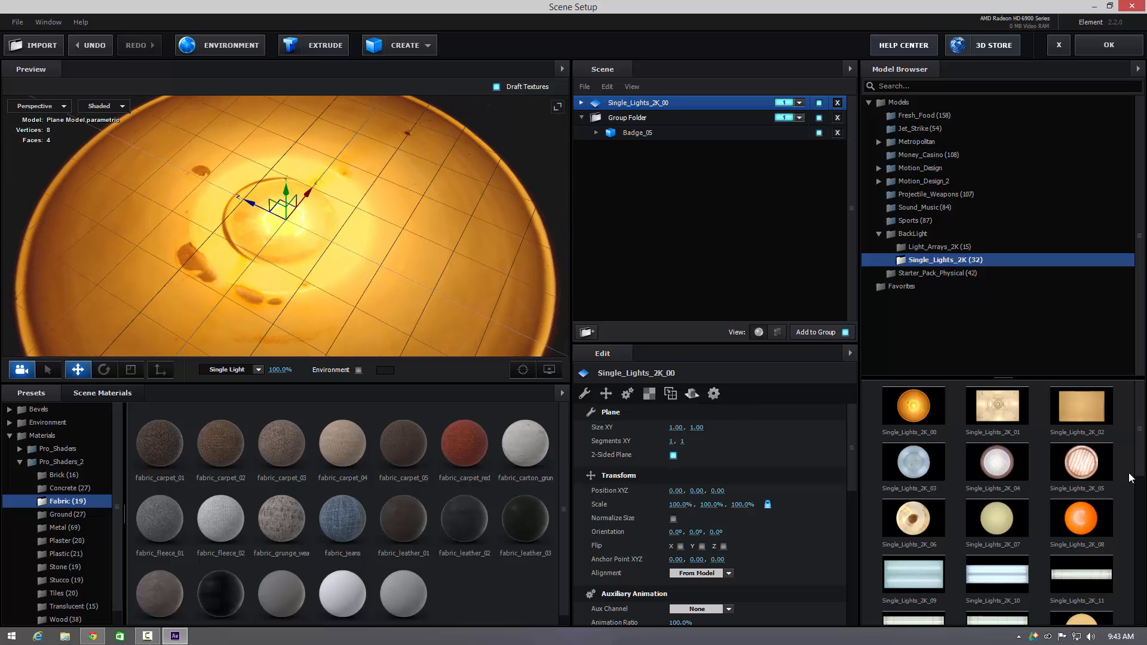
- Add the Single_Lights_2K_05 backlight and pull the view back to see it whole
double_click(1081, 462)
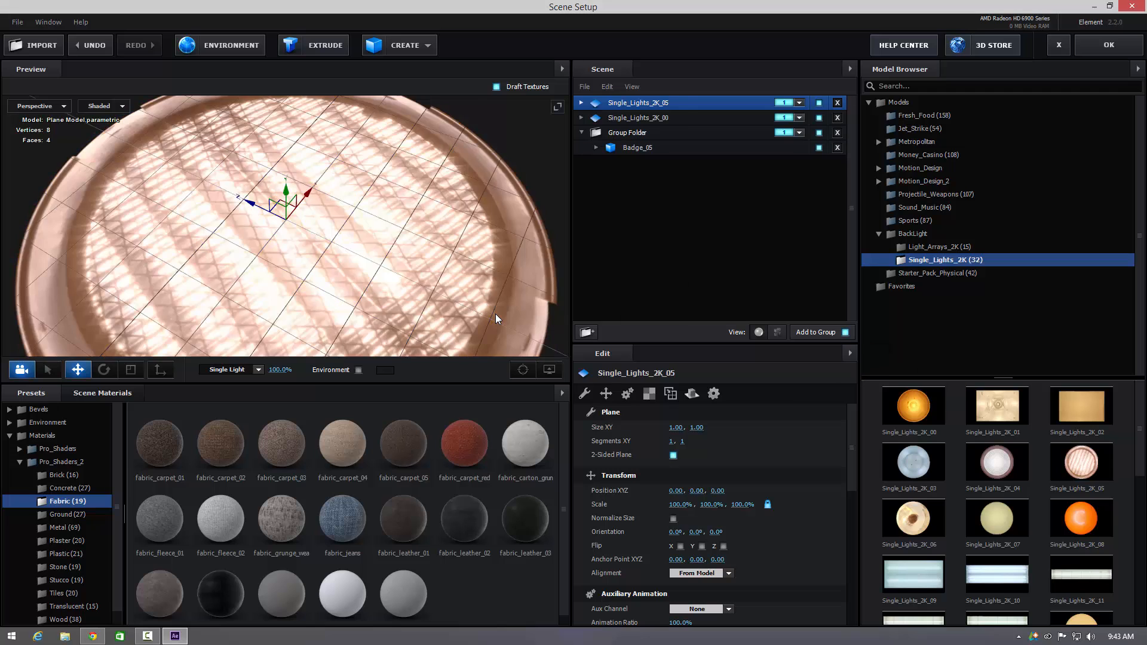
drag(498, 319, 447, 280)
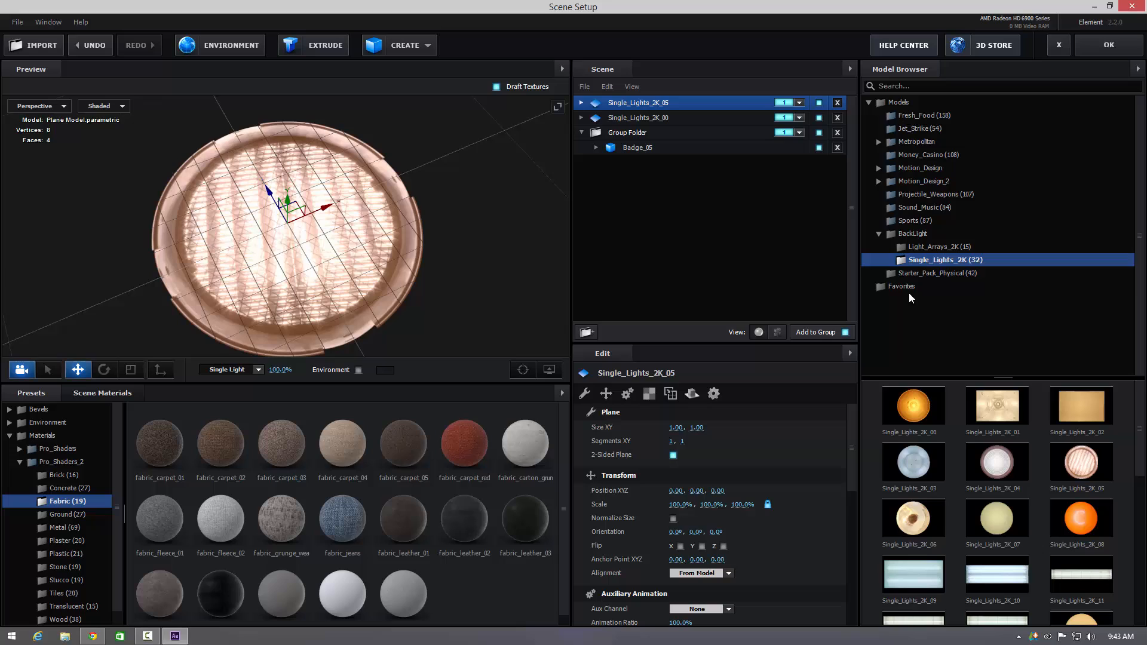
mouse_move(948, 187)
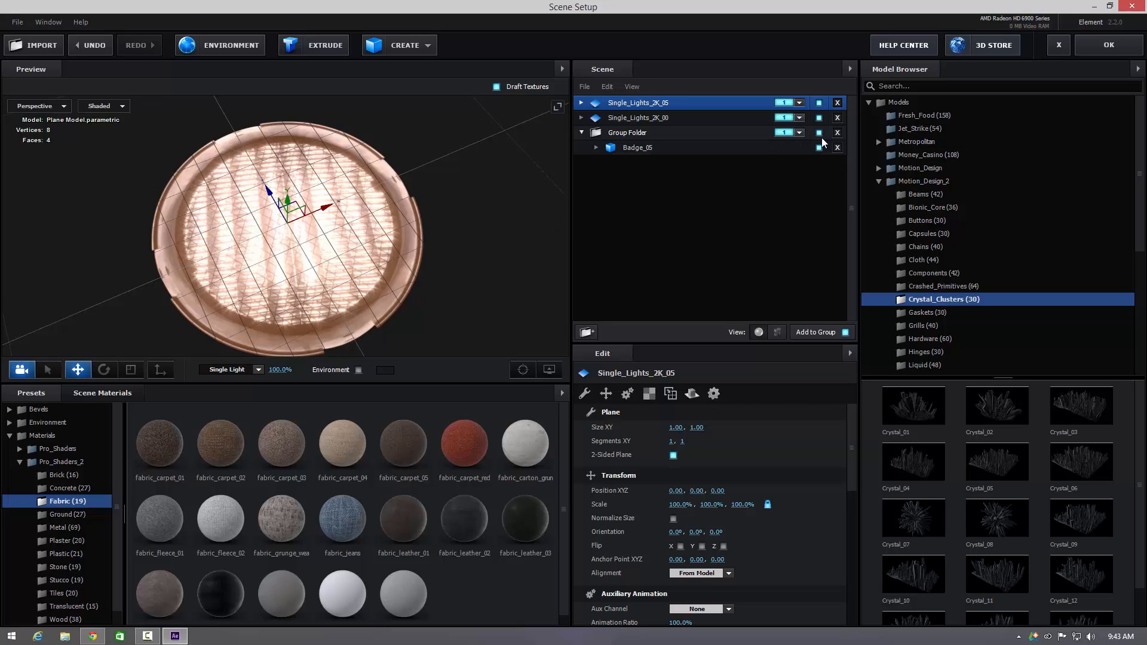
click(837, 132)
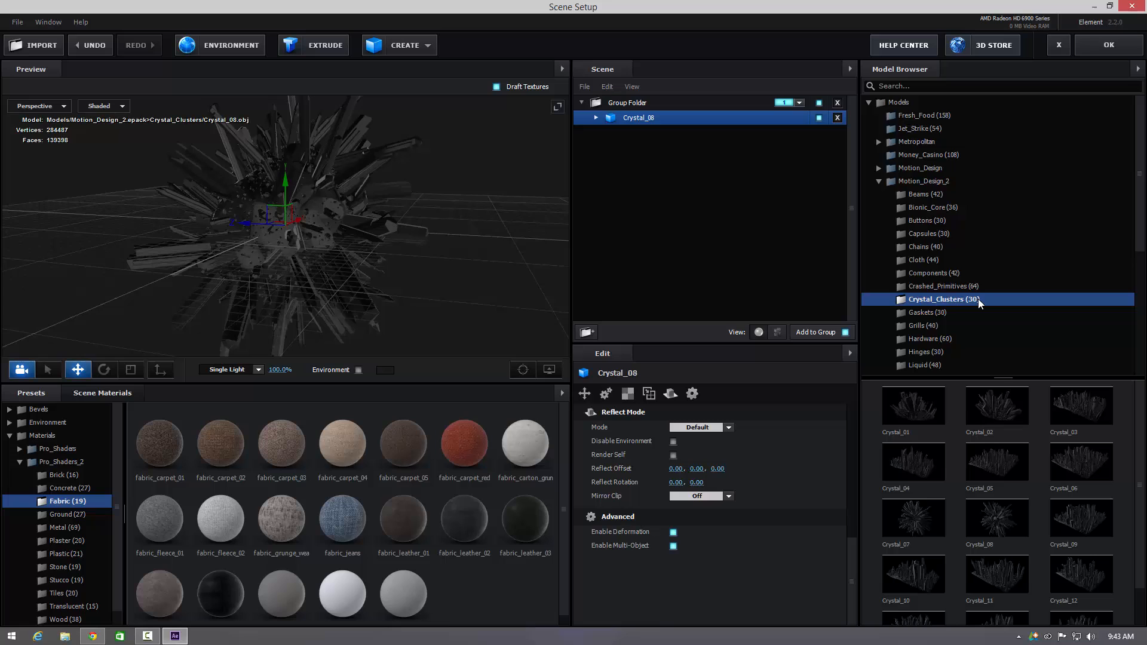
- Look at the Light_Arrays_2K backlight models, then collapse the BackLight folder
scroll(down, 3)
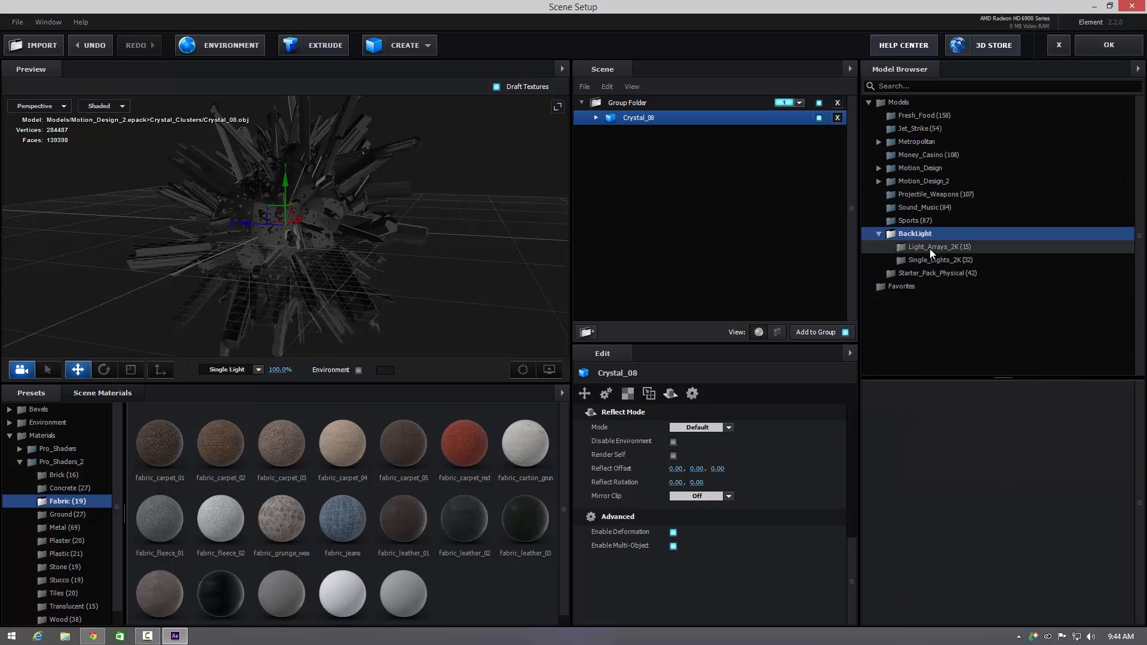
click(939, 247)
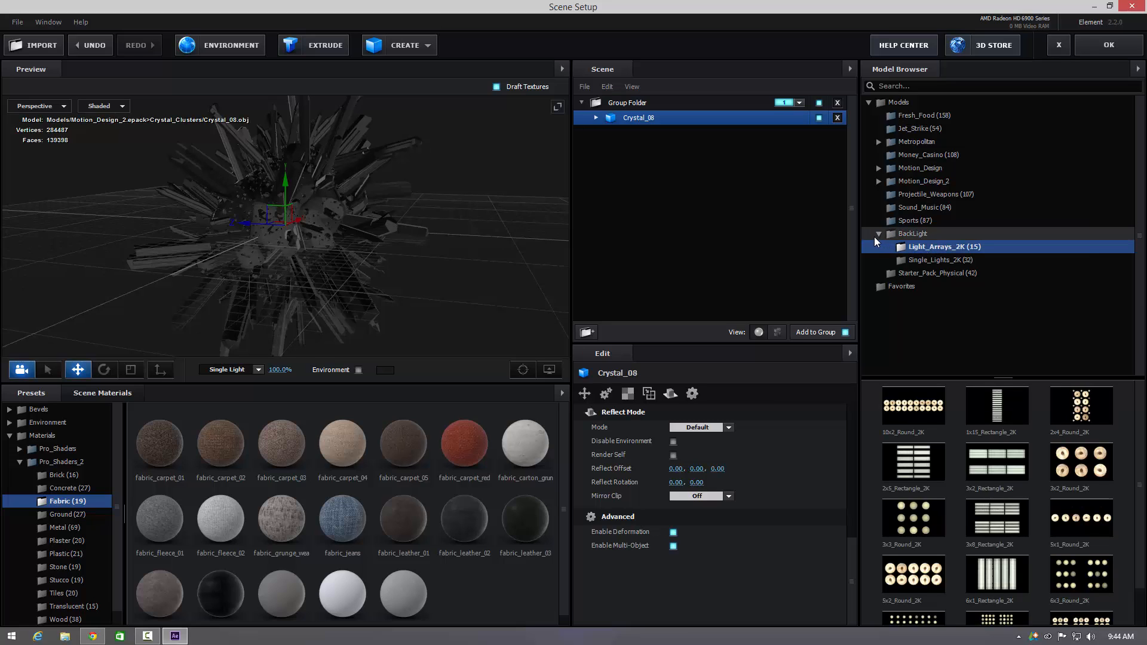
click(879, 234)
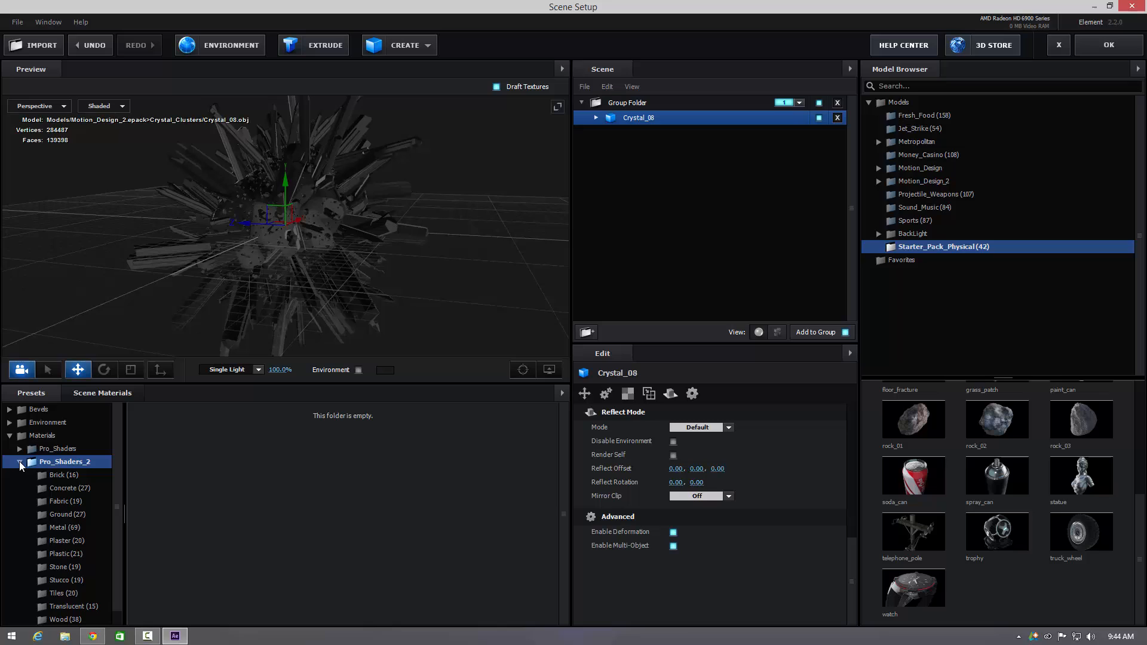
- Collapse Pro_Shaders_2, show the Physical material presets, and zoom in among the Crystal_08 shards
click(20, 462)
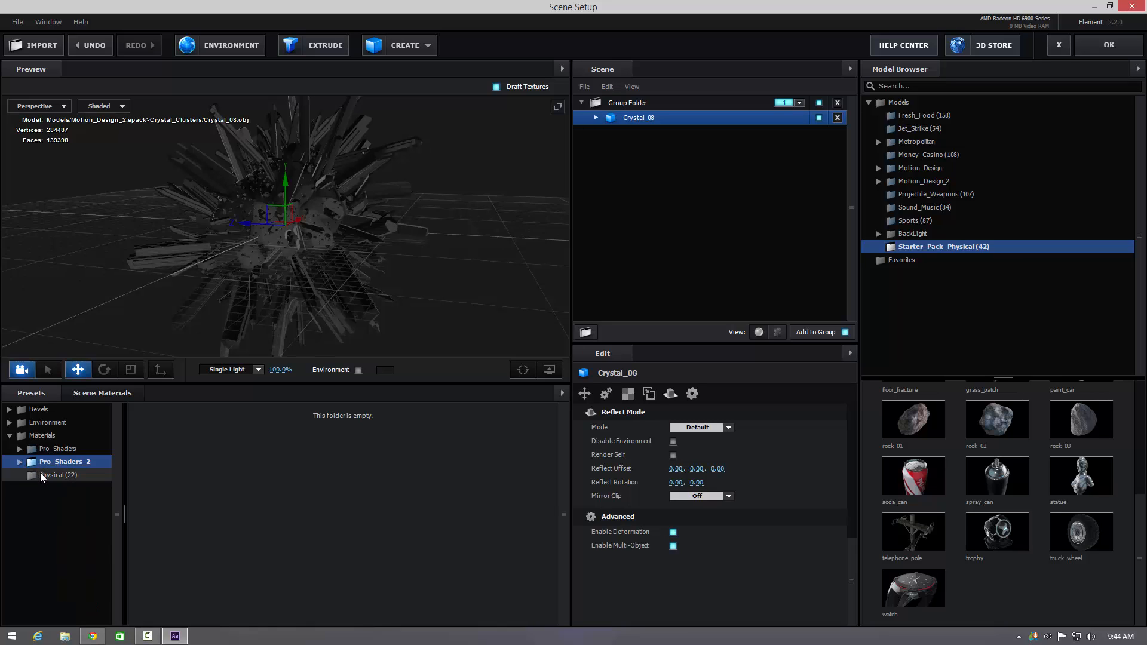
click(58, 475)
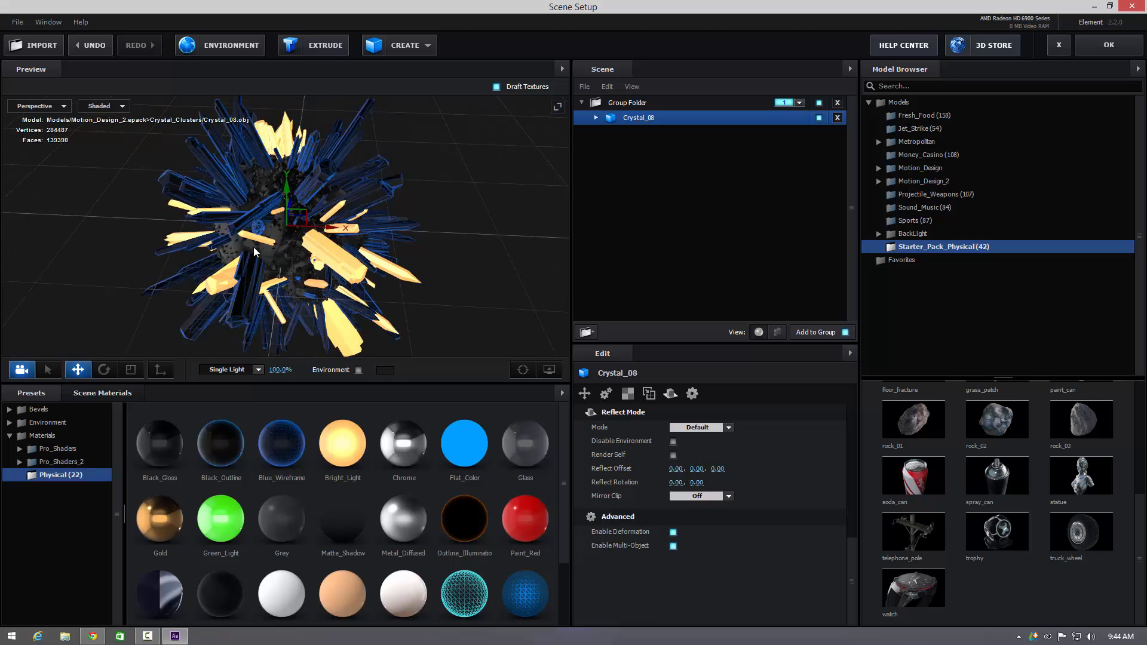
drag(257, 252, 327, 277)
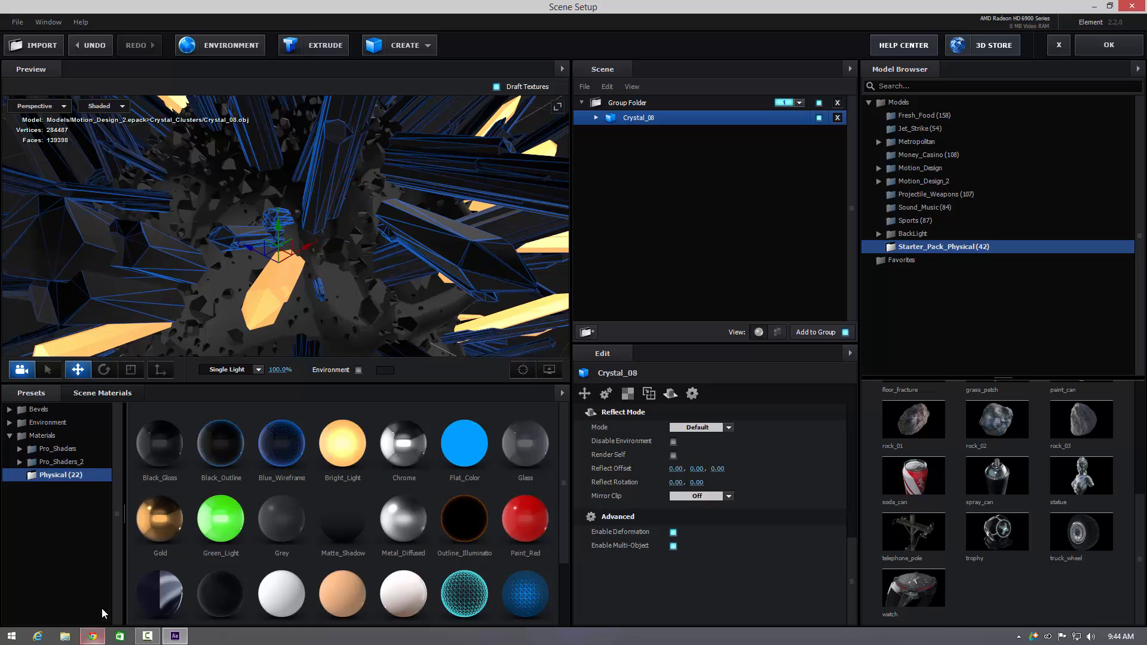
- Return to the Video Copilot blog and scroll through the Element 3D V2.2 features list
click(92, 636)
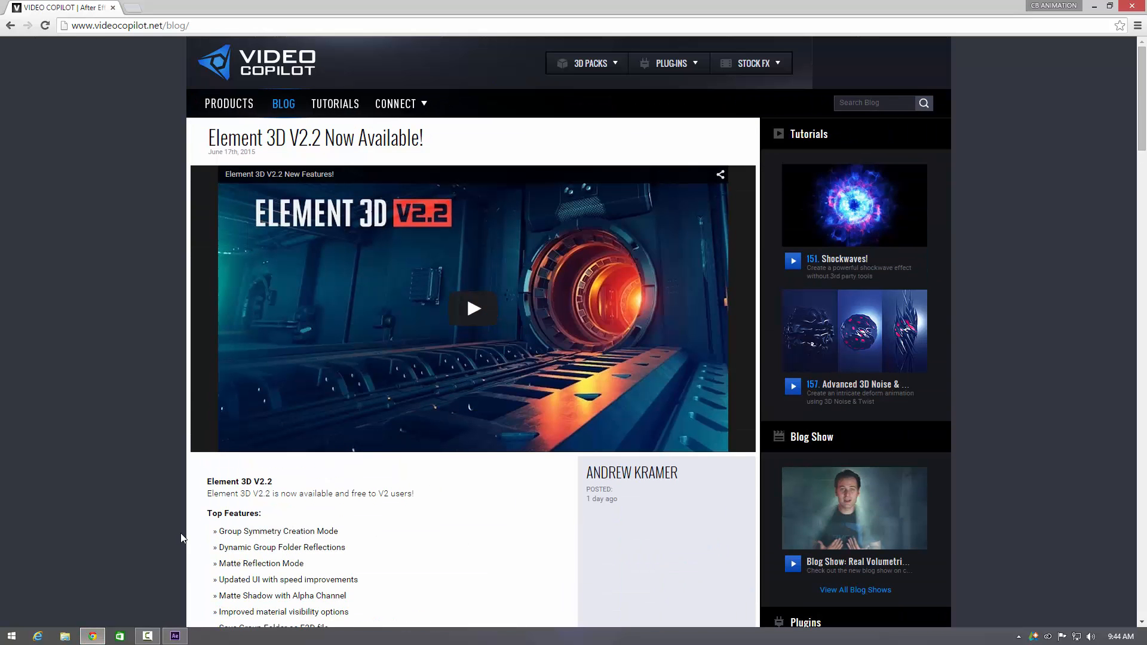
mouse_move(379, 494)
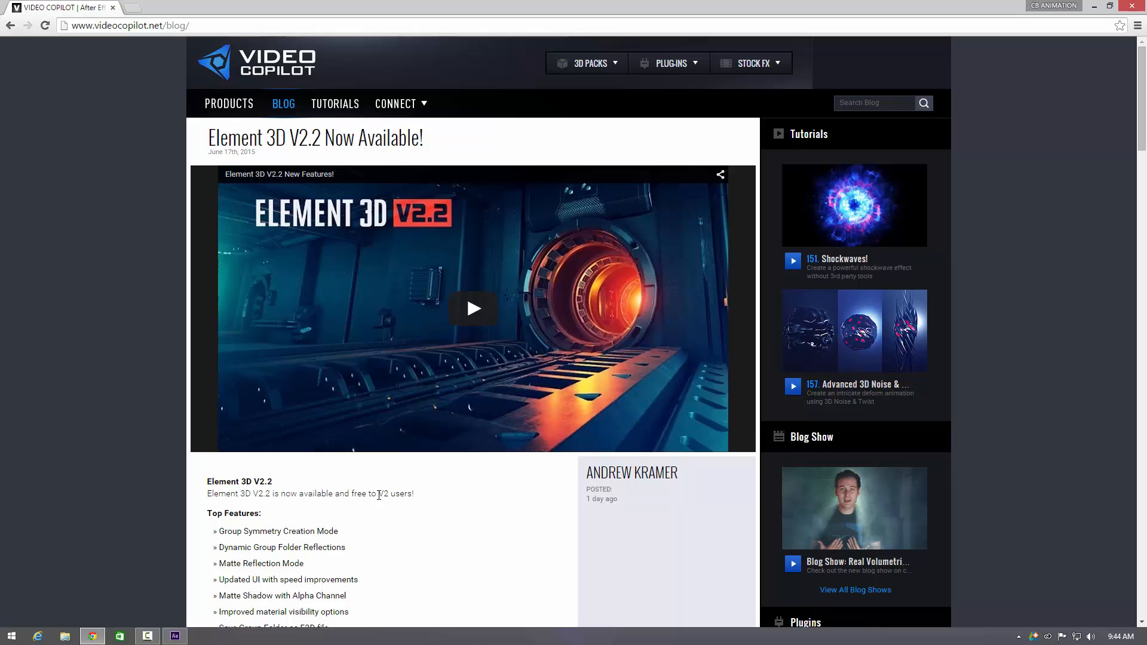
scroll(down, 3)
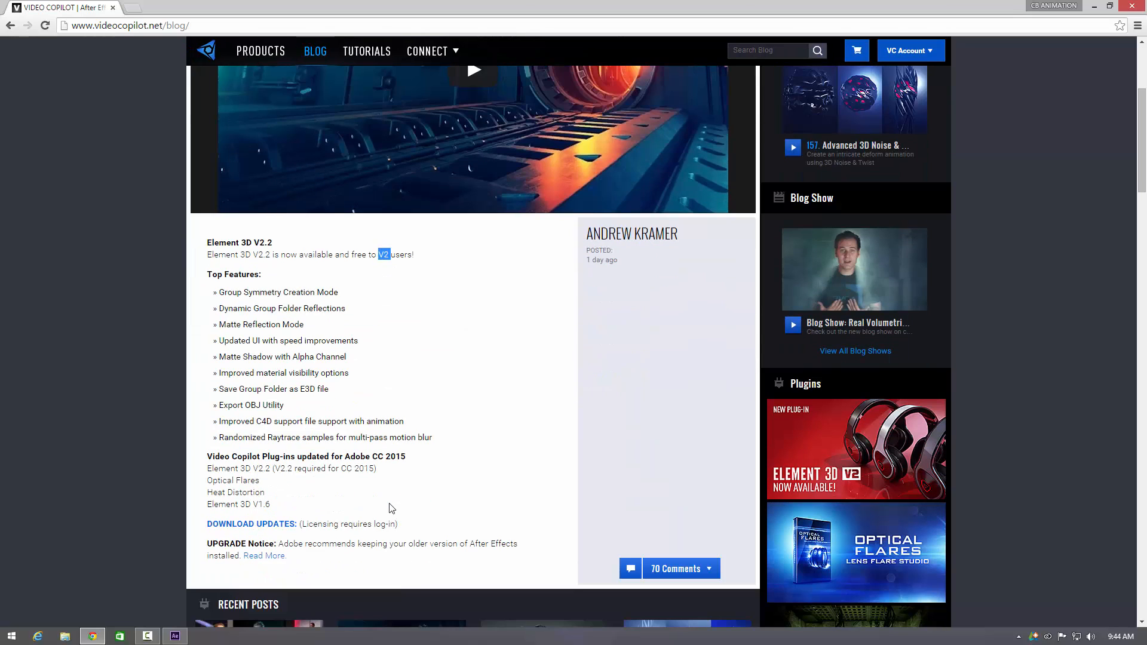
mouse_move(355, 453)
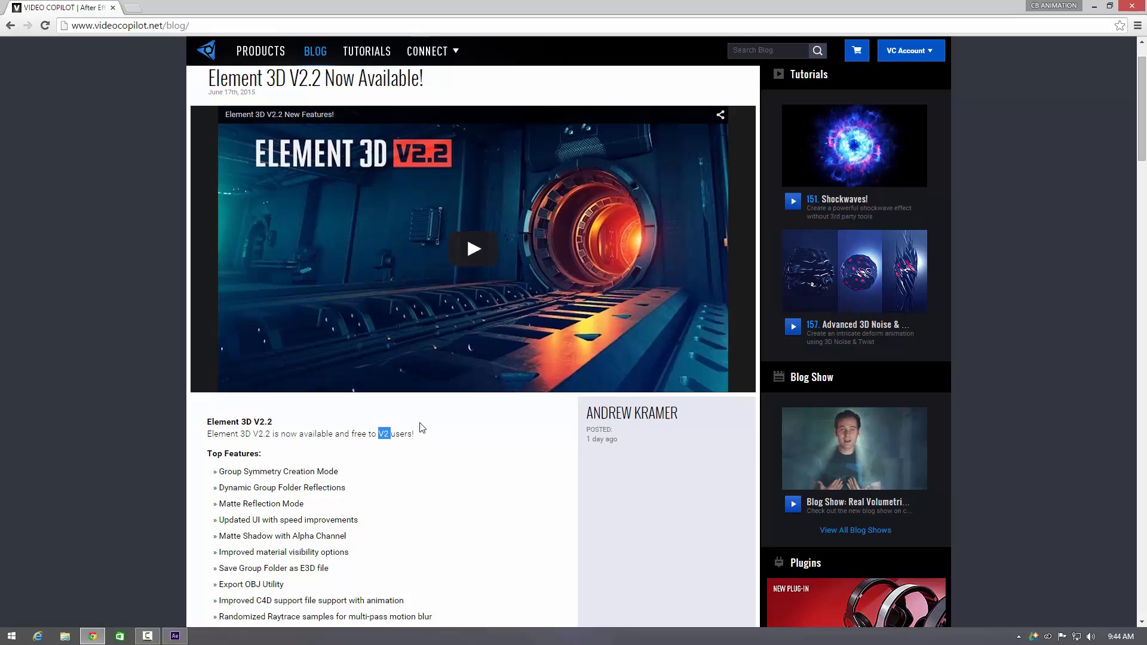
mouse_move(394, 432)
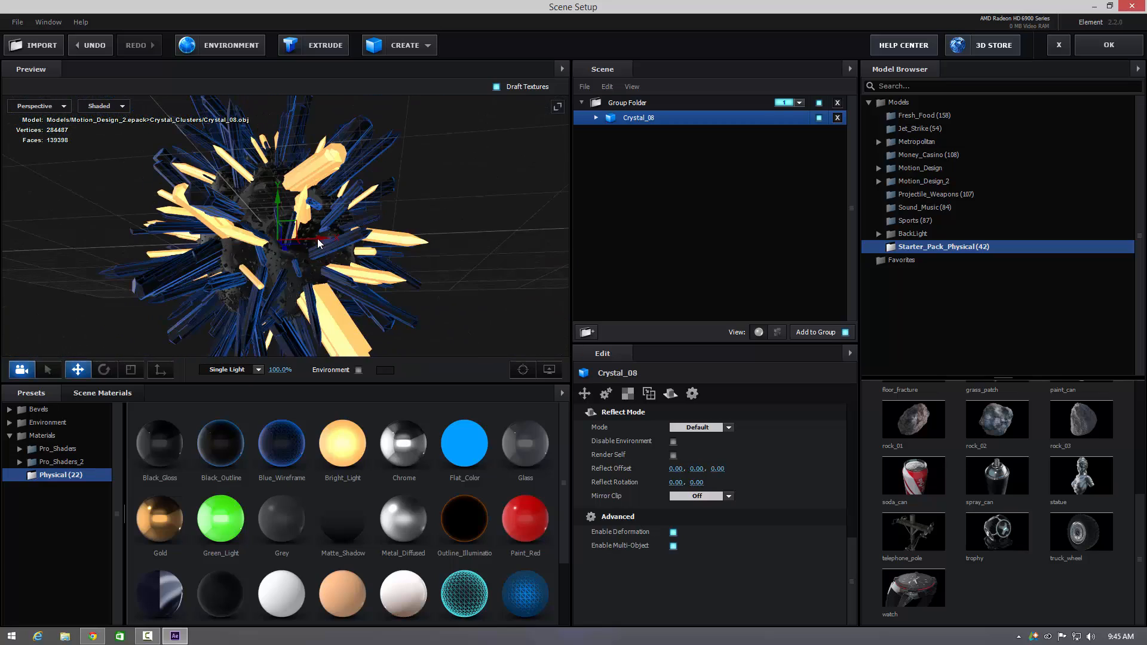
- Clear Crystal_08 from the scene and list the 156 Metropolitan building models
drag(319, 242, 337, 242)
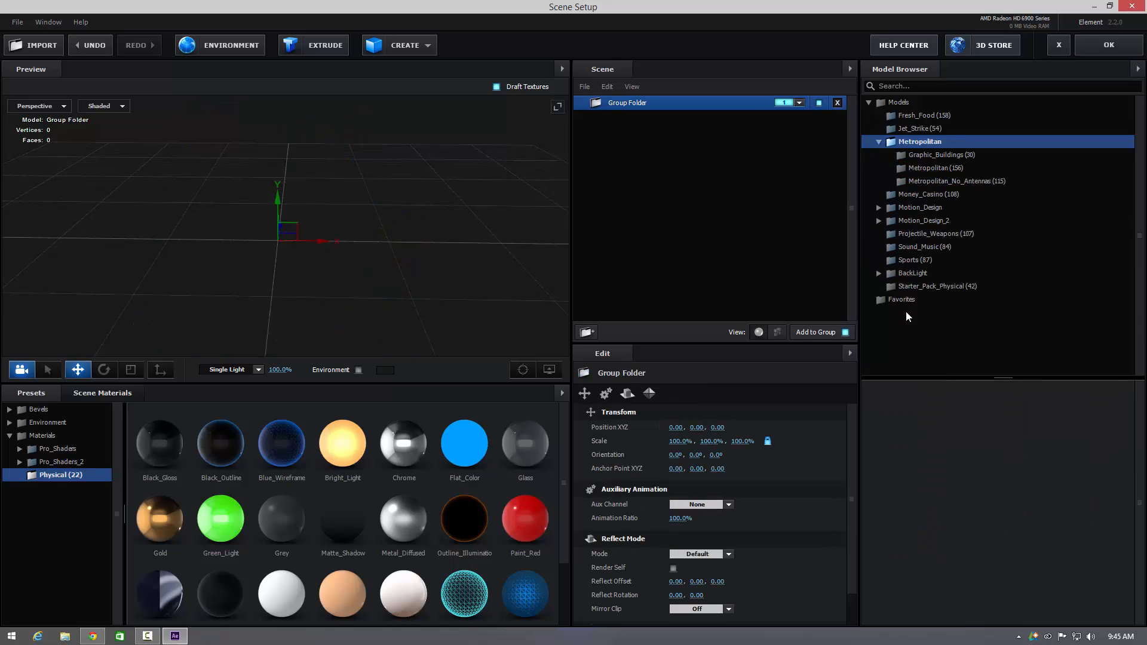
click(941, 168)
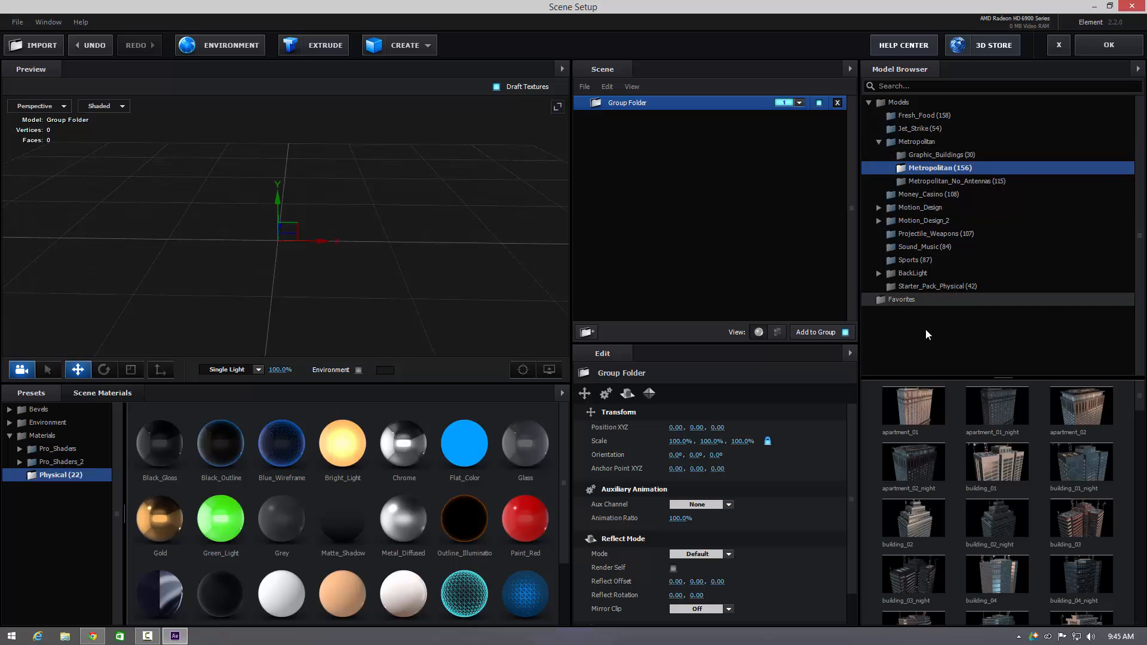
mouse_move(1013, 523)
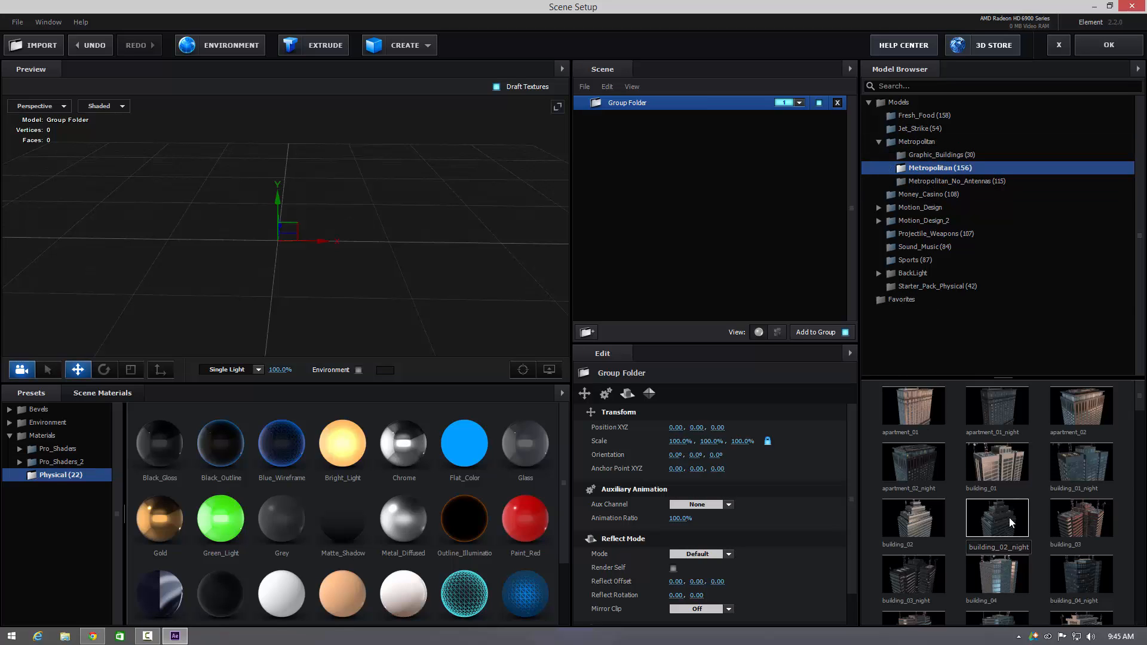